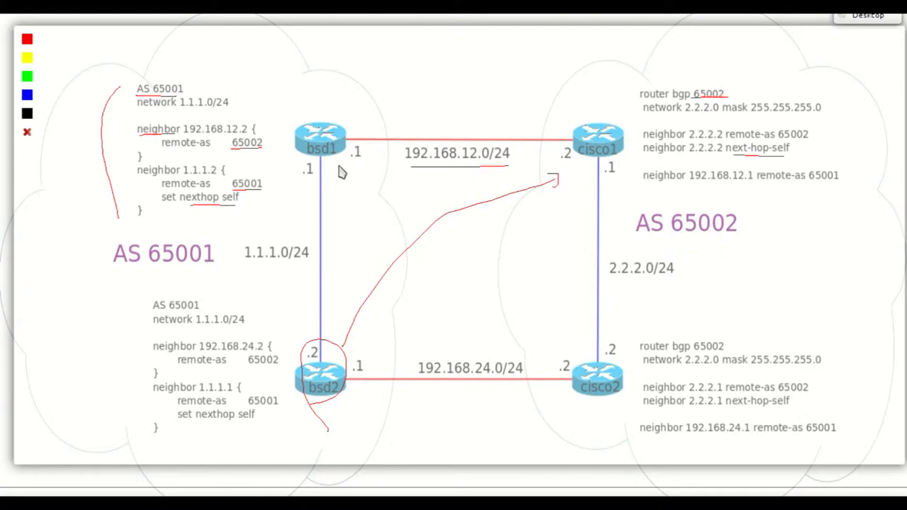
mouse_move(344, 190)
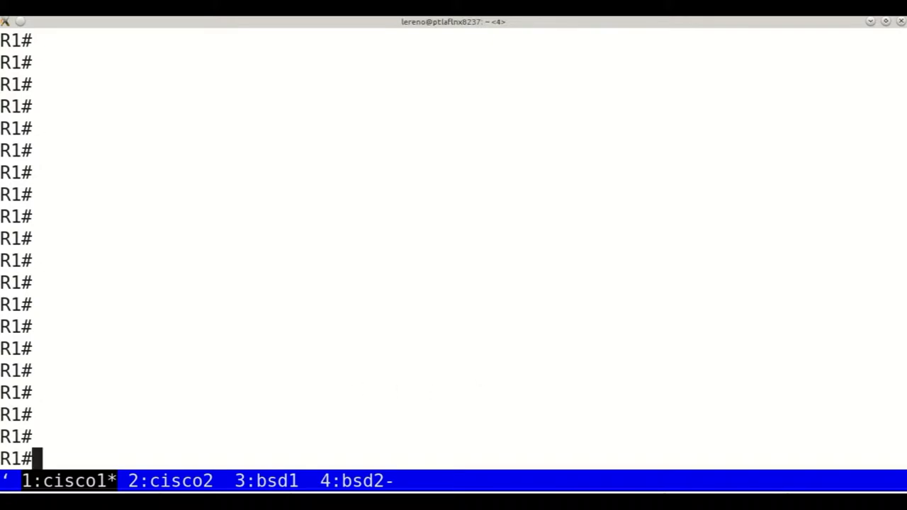
- Display cisco1's BGP table with 'show ip bgp' and highlight its routes
text(show i)
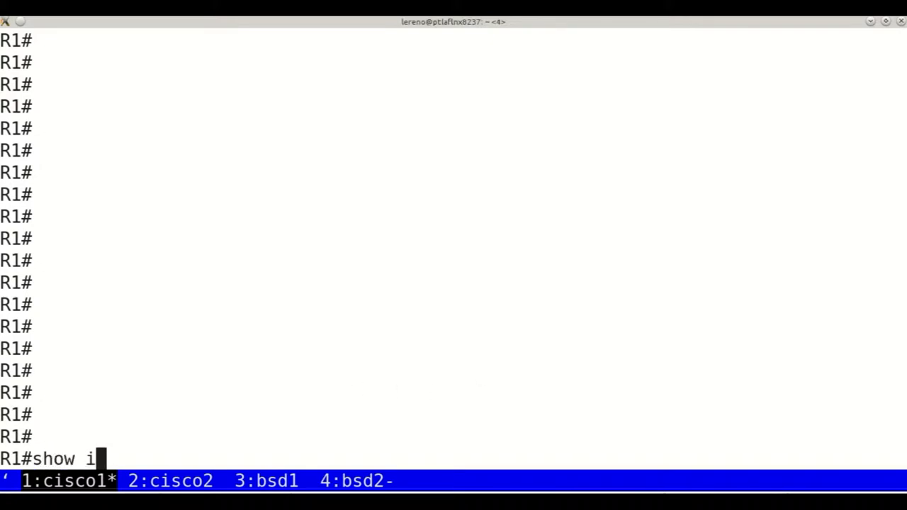
text(p bgp)
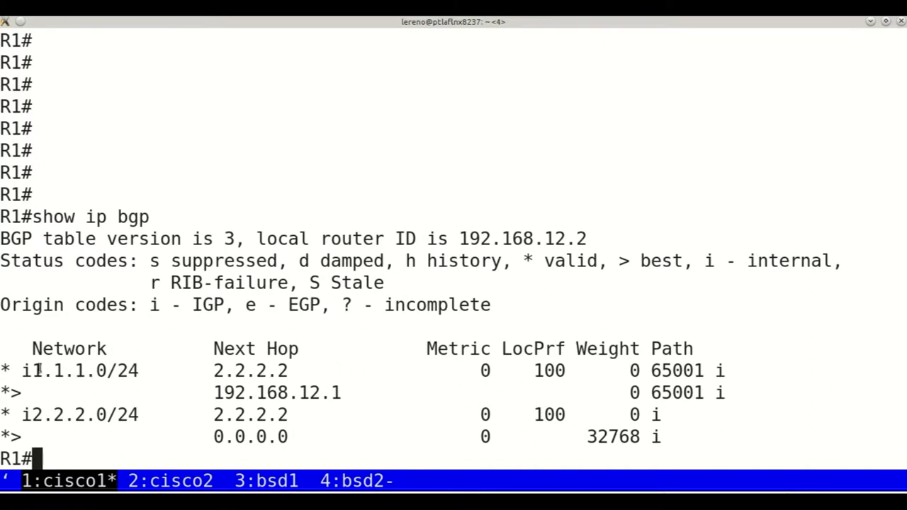
double_click(70, 371)
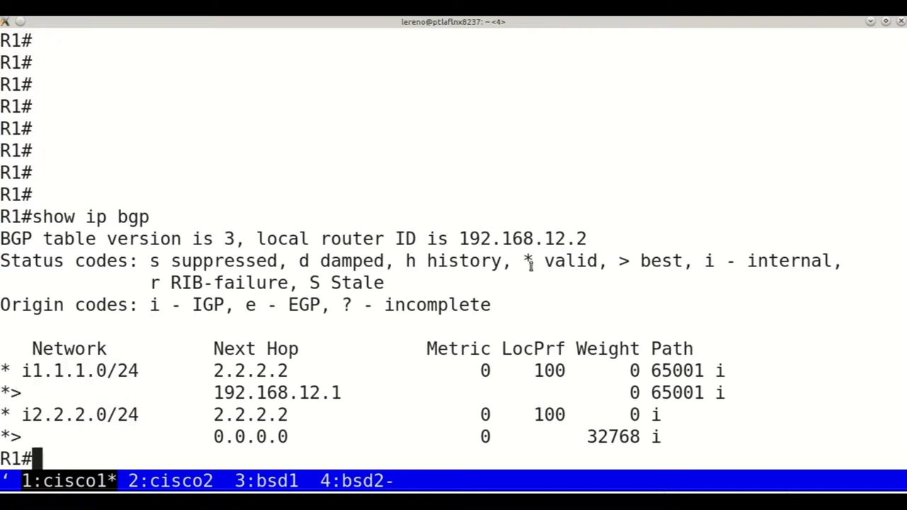
double_click(651, 261)
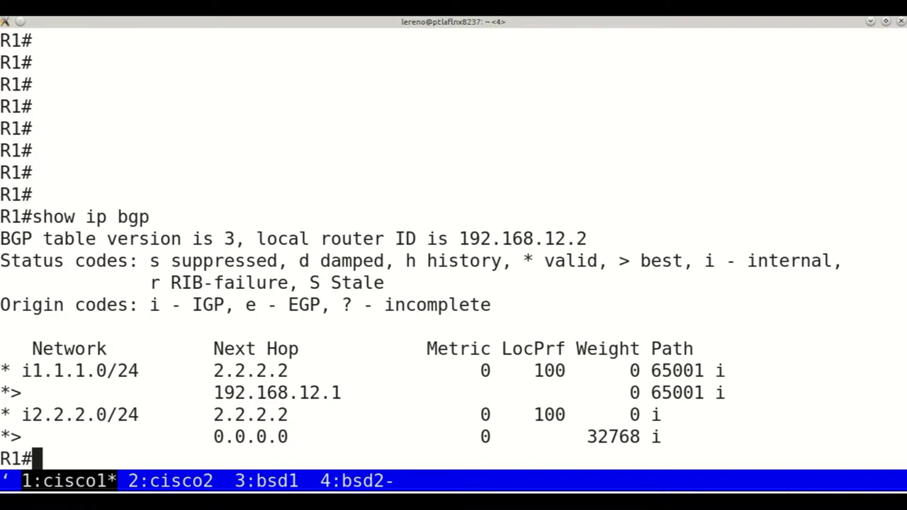
- Show cisco2's BGP table and highlight the 192.168.24.1 best-path next hop
click(167, 480)
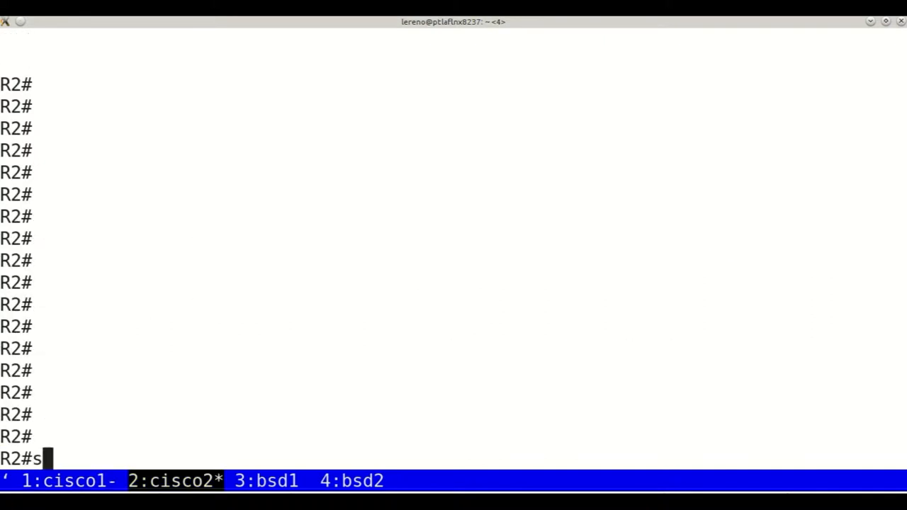
text(how ip bgp)
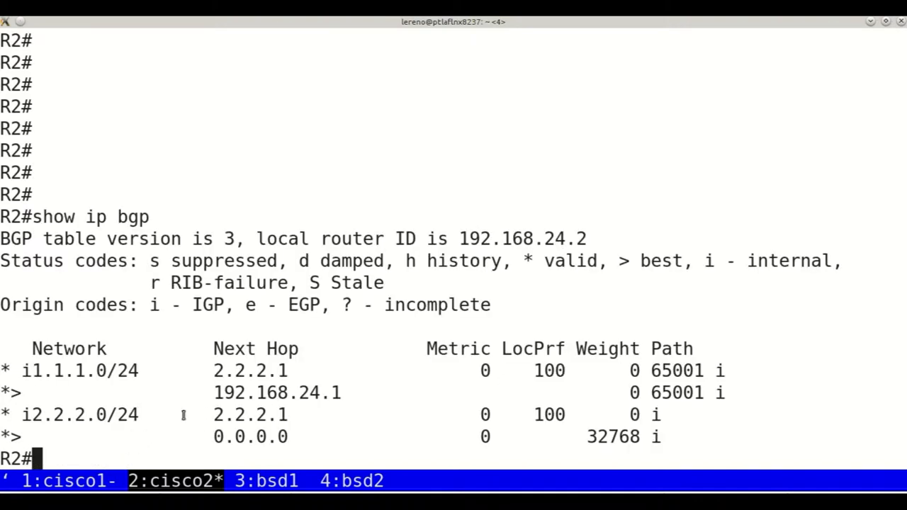
double_click(241, 393)
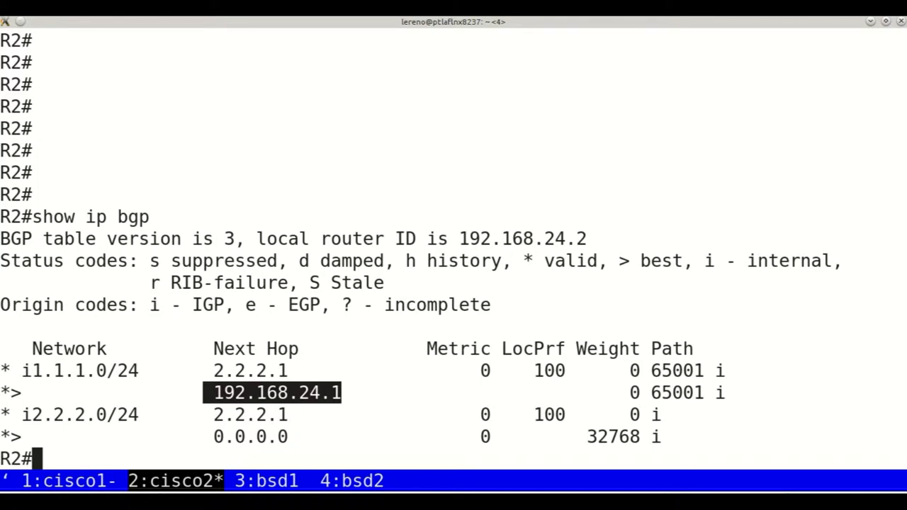
- Show bsd1's RIB with 2.2.2.0/24 selected via 192.168.12.2, then start another bgpctl command
click(283, 481)
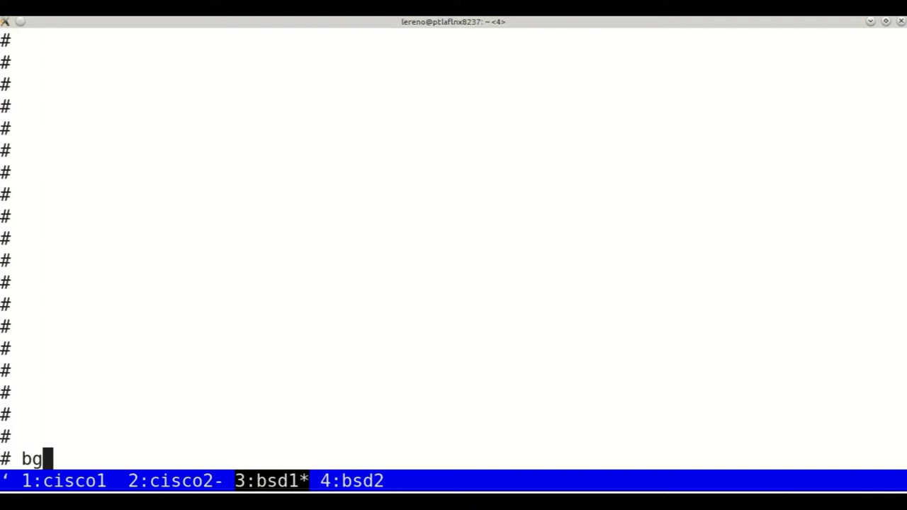
text(pctl show)
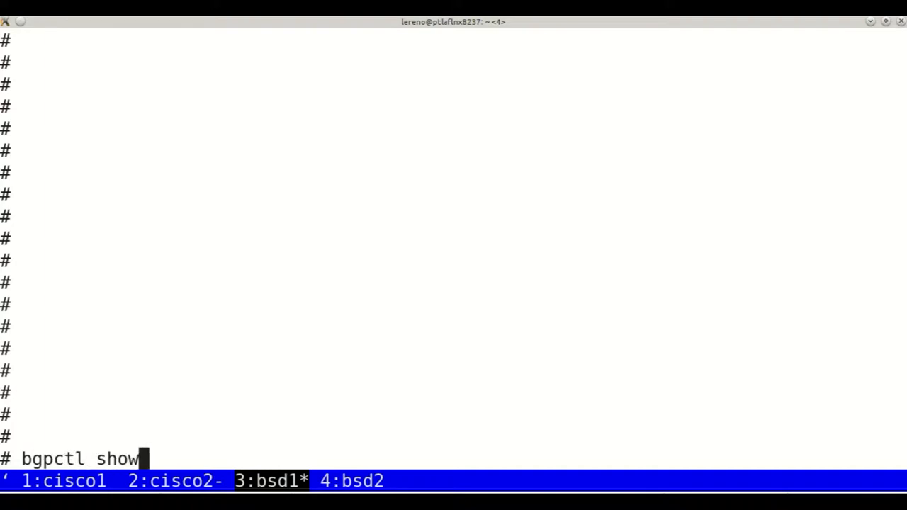
text(rib)
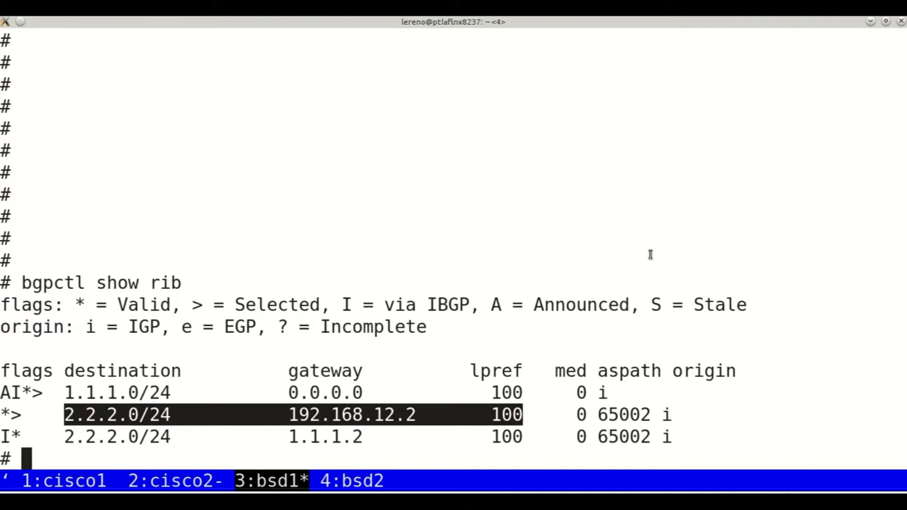
mouse_move(654, 240)
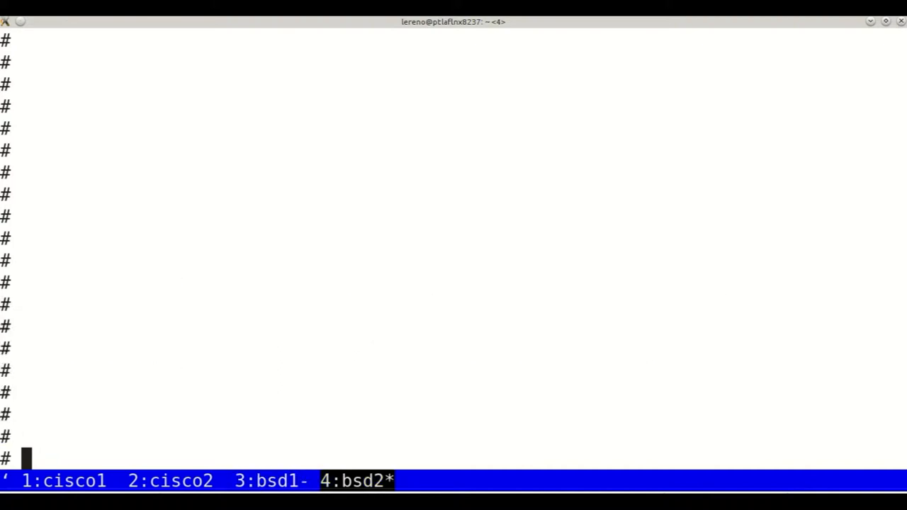
text(bgpc)
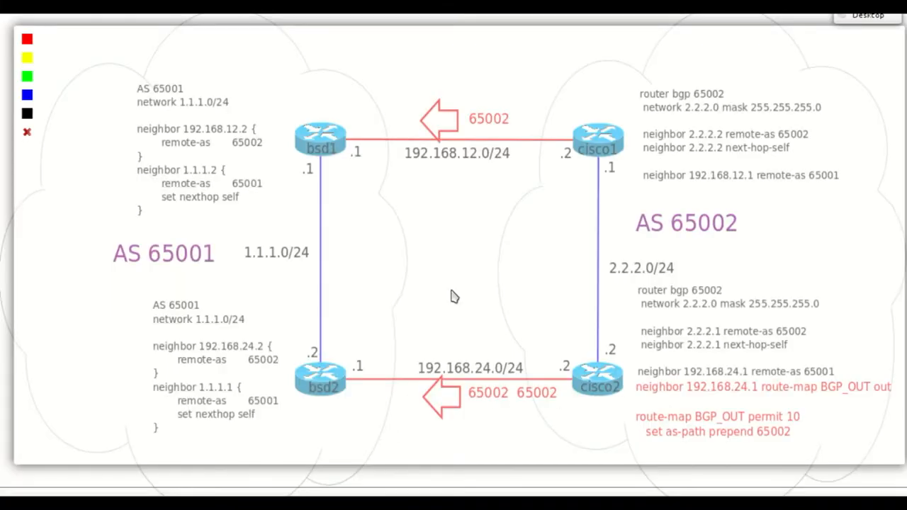
- Draw blue marks near bsd1 and underline the doubled 65002 and 'set as-path prepend 65002'
drag(333, 163, 372, 191)
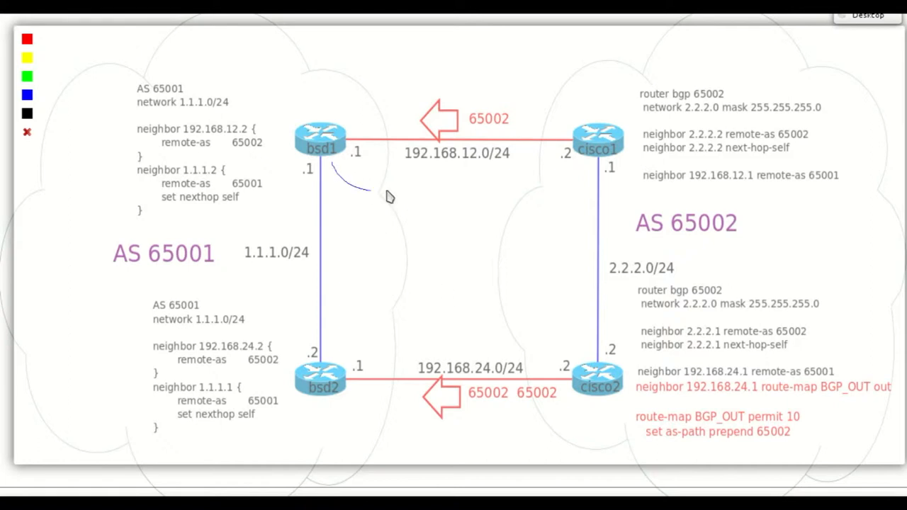
drag(85, 275, 255, 273)
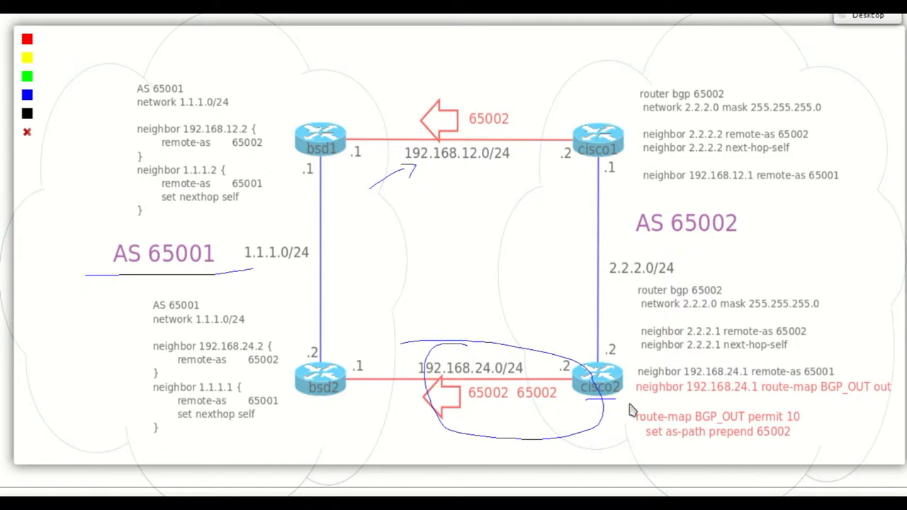
mouse_move(478, 413)
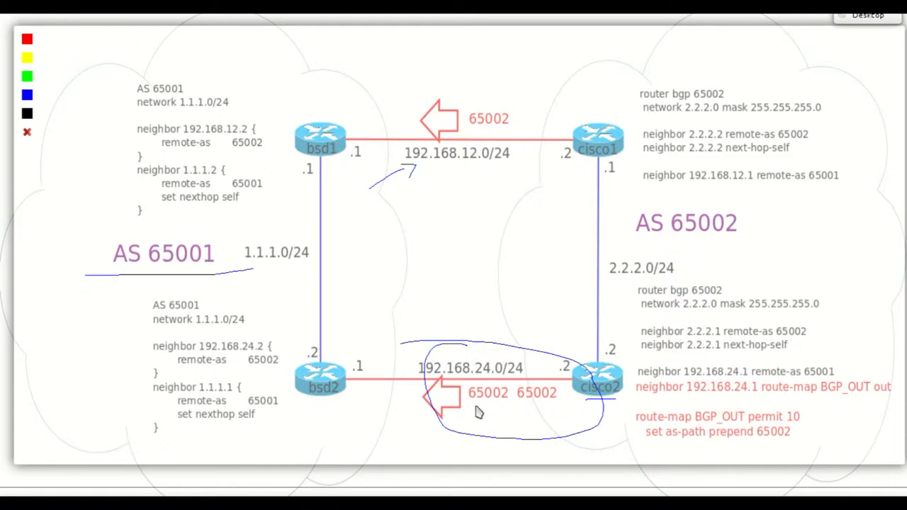
drag(467, 404, 552, 404)
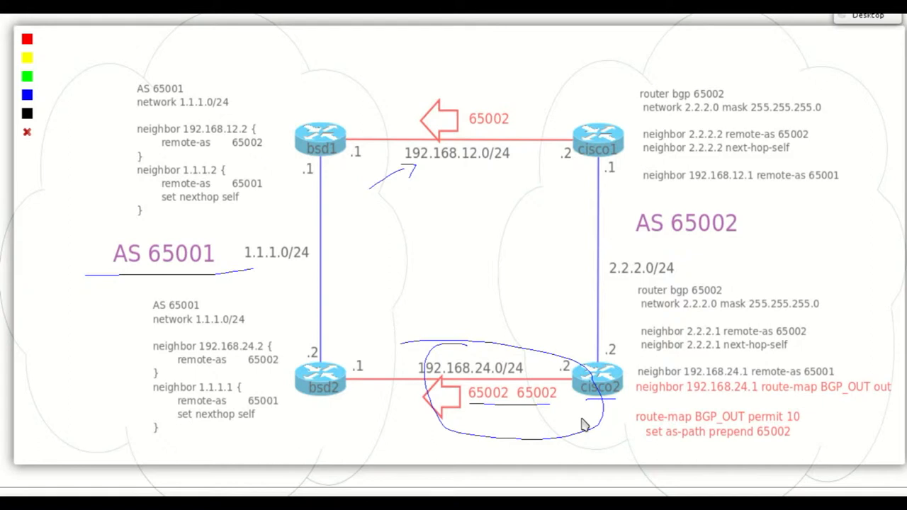
mouse_move(578, 424)
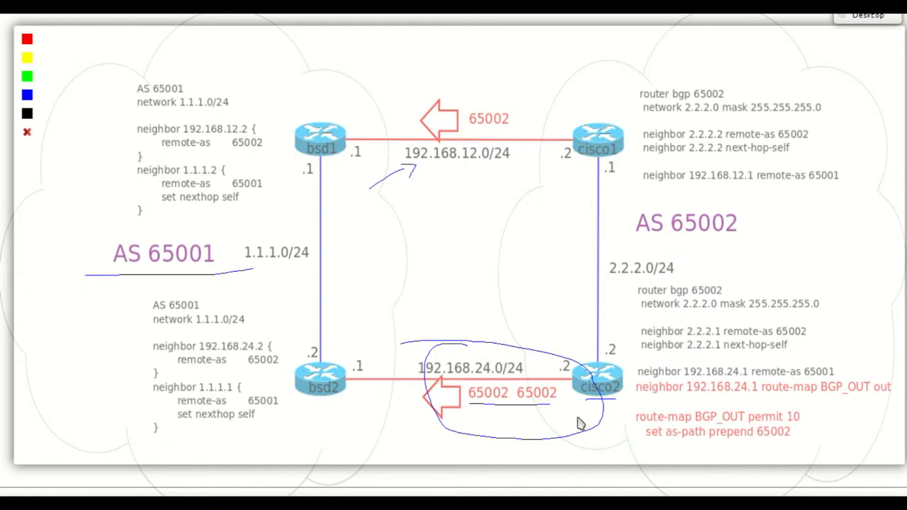
drag(673, 442, 776, 446)
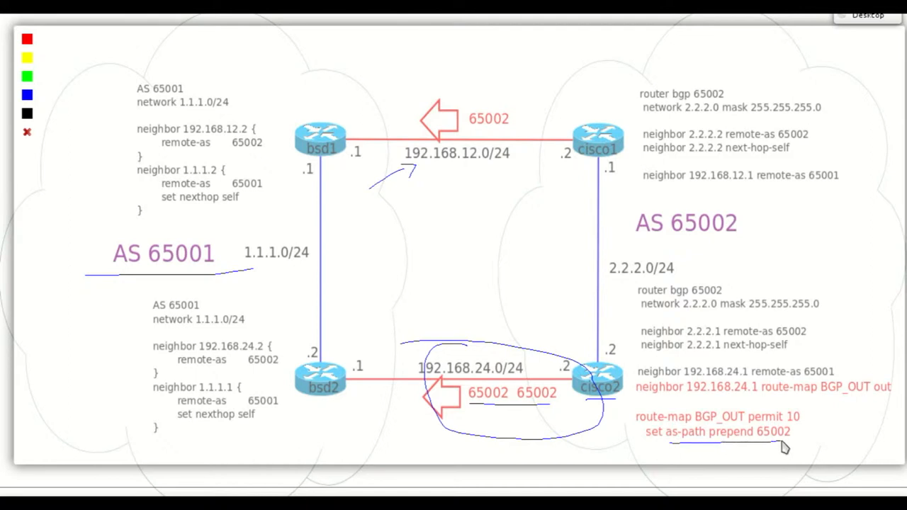
mouse_move(723, 454)
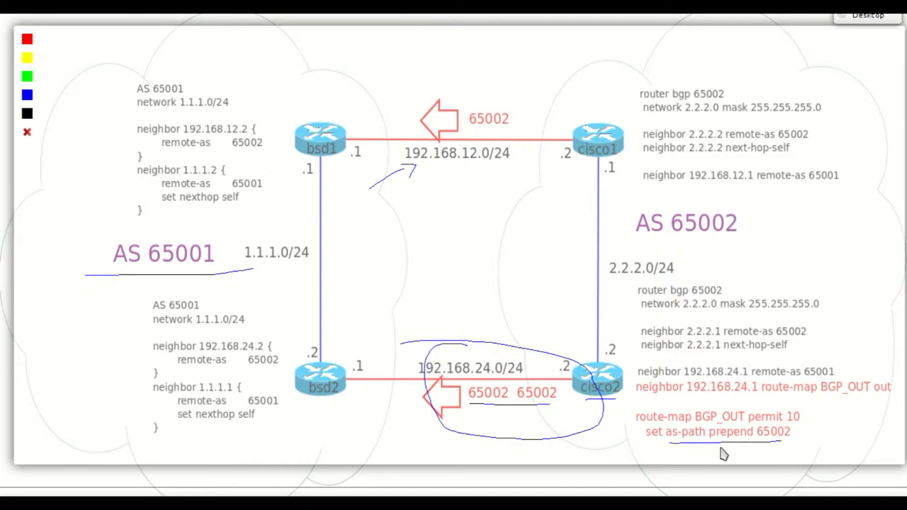
mouse_move(326, 403)
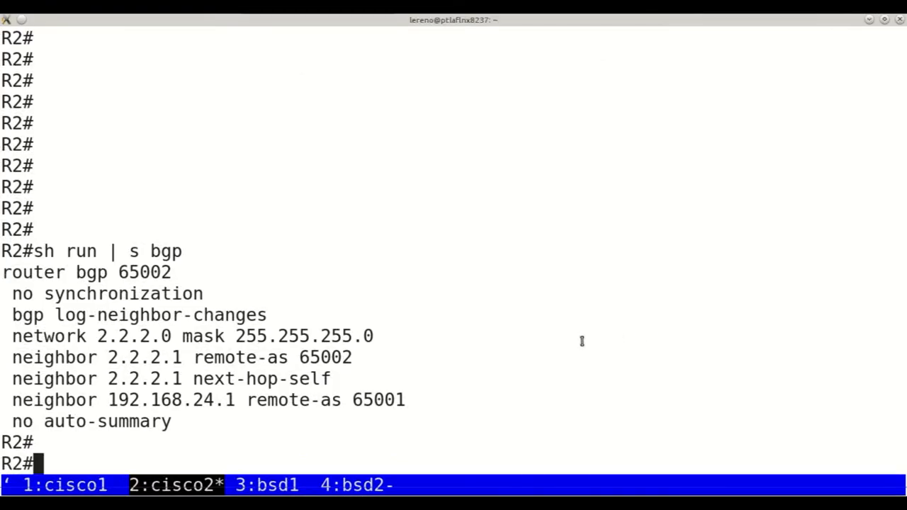
- On cisco2, create route-map BGP_OUT with 'set as-path prepend 65002'
text(ro)
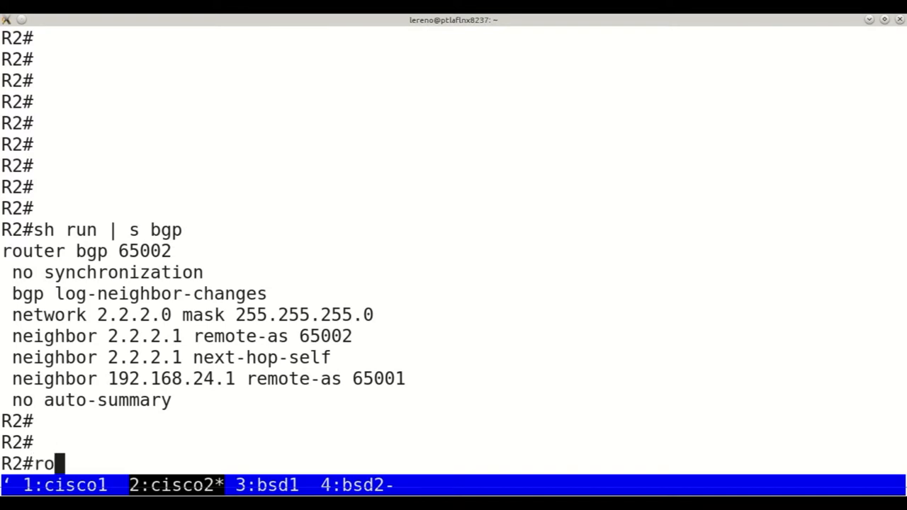
text(conf)
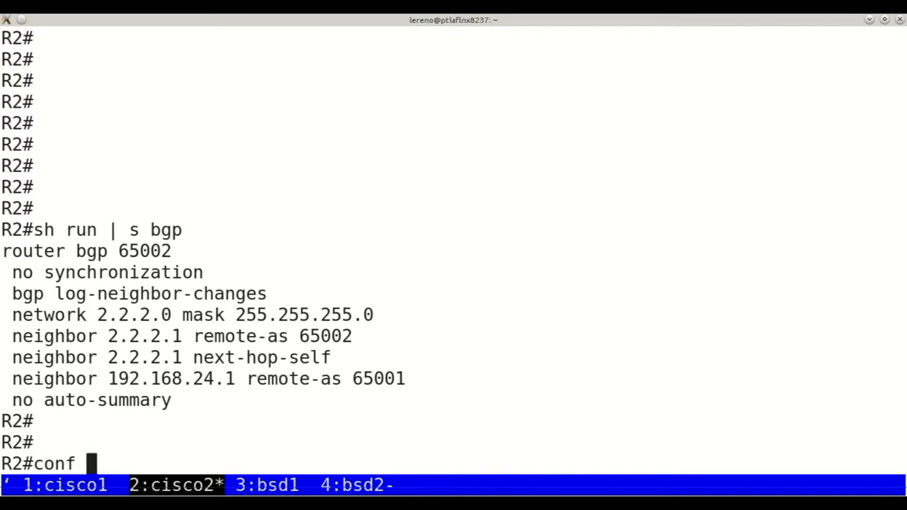
text(t)
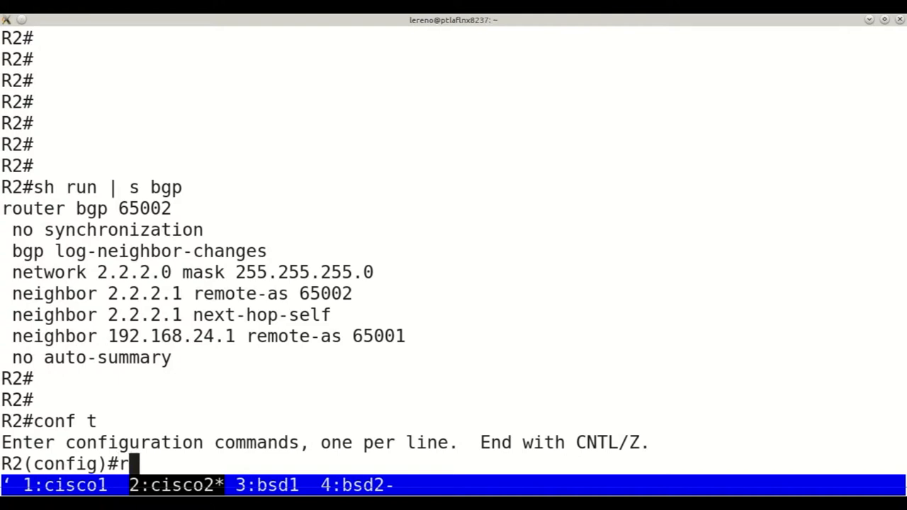
text(oute-map)
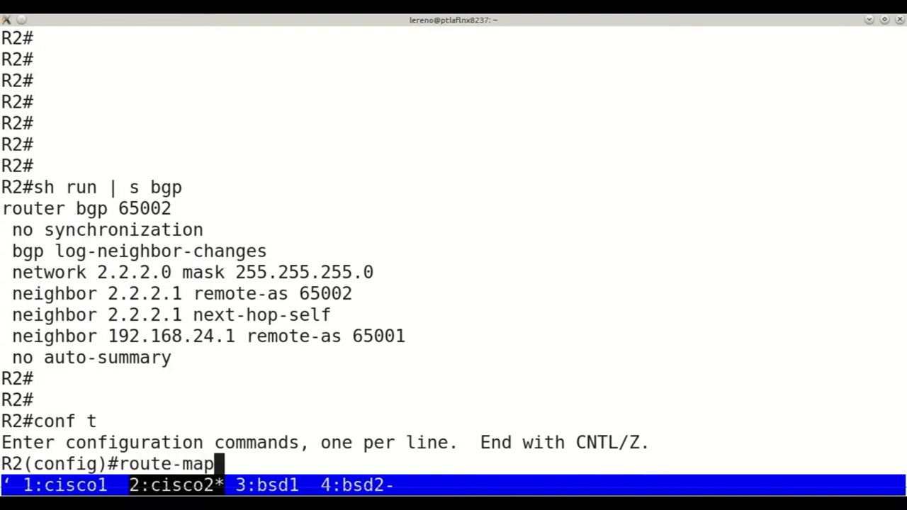
text(BGP_OUT)
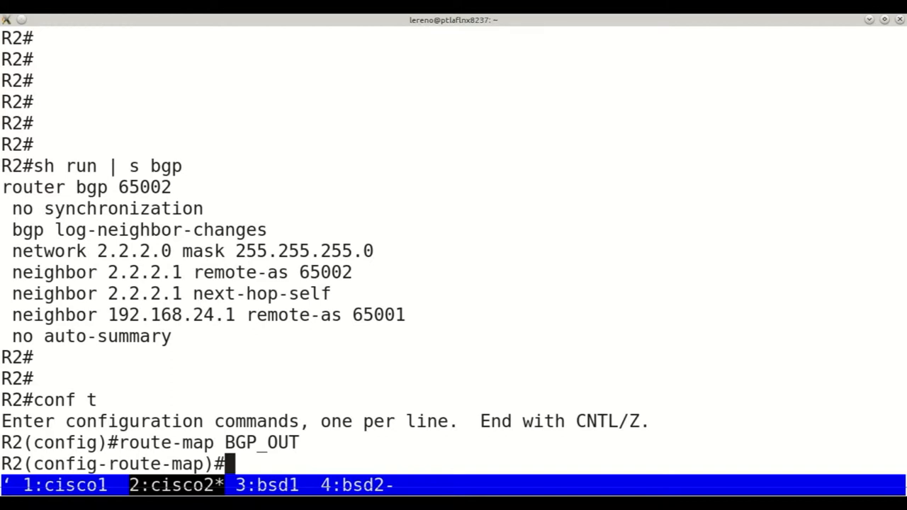
text(set)
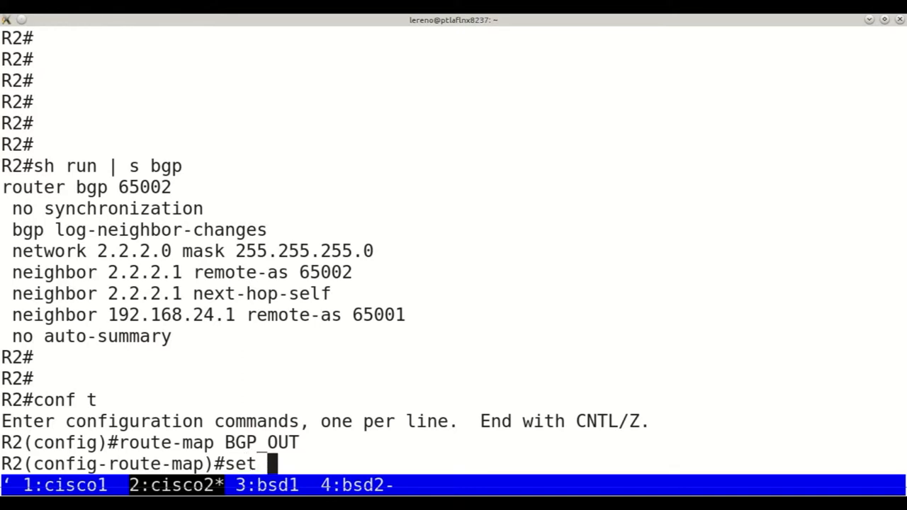
text(a)
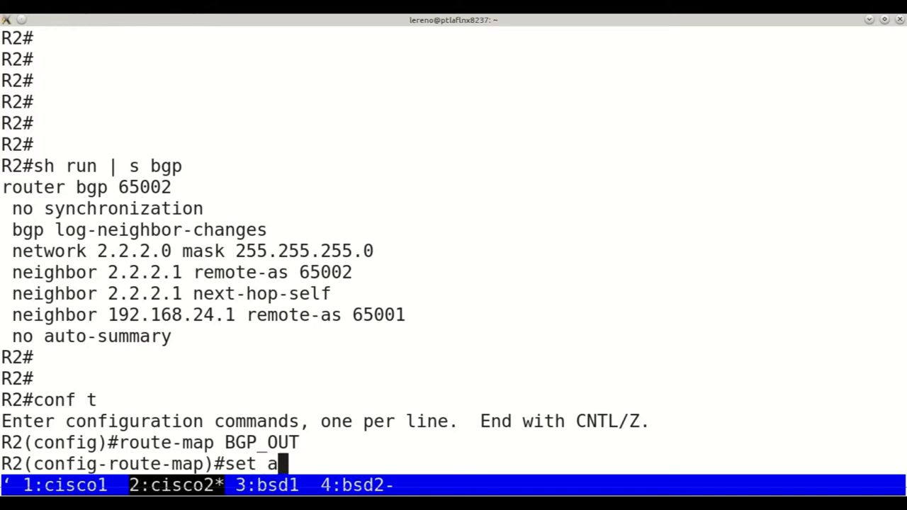
text(s-path prepend 6)
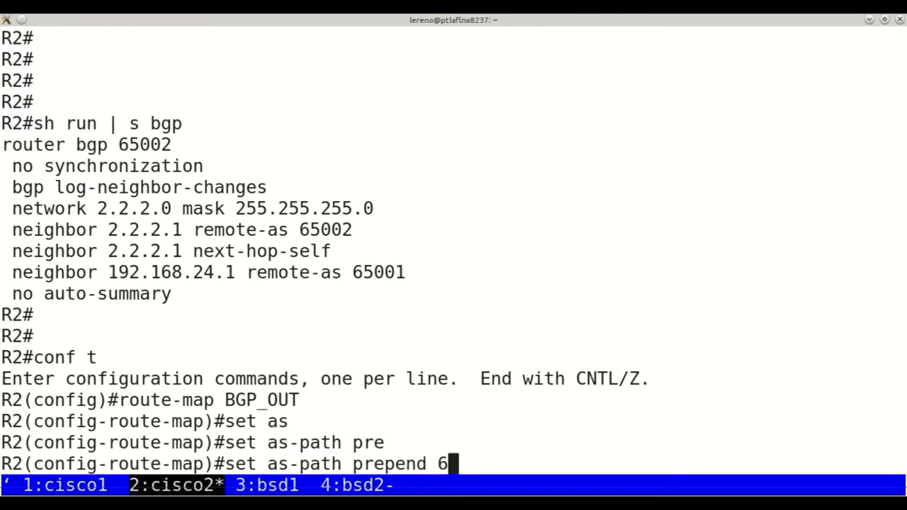
key(Return)
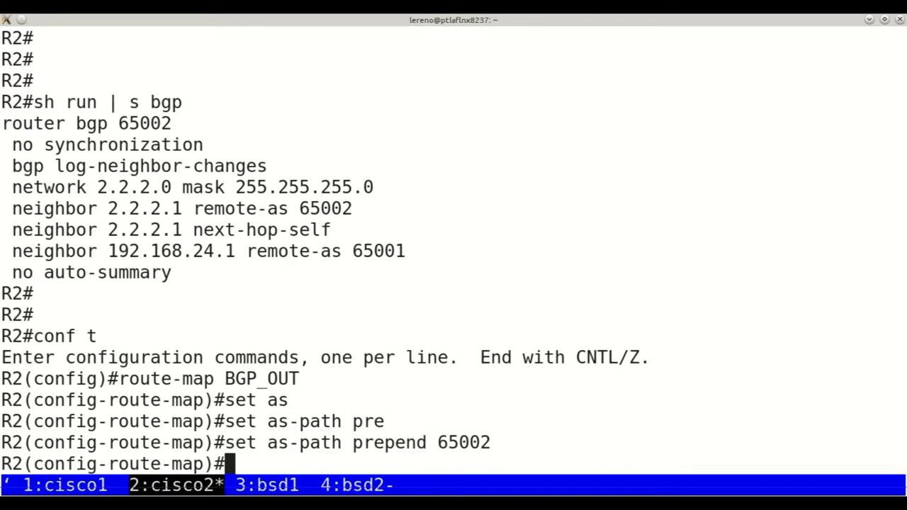
- Apply BGP_OUT outbound to neighbor 192.168.24.1 under router bgp 65002 and exit config
text(r)
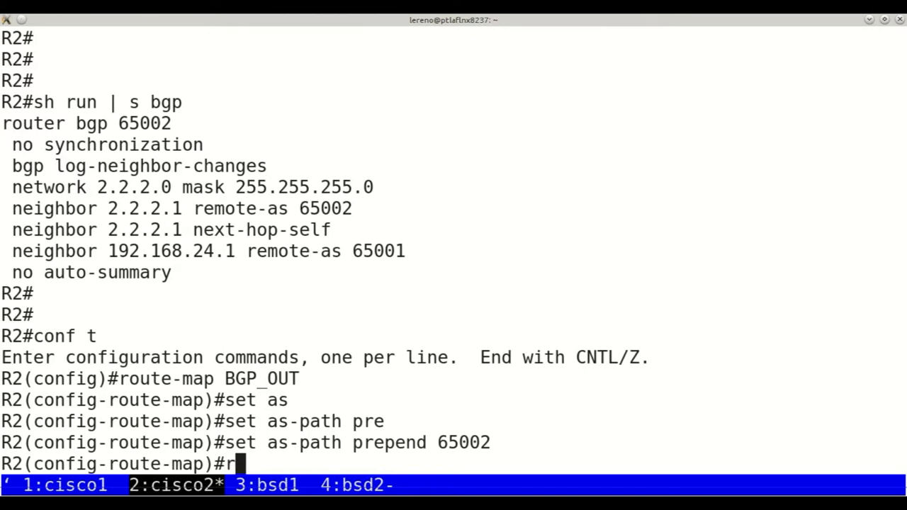
key(BackSpace)
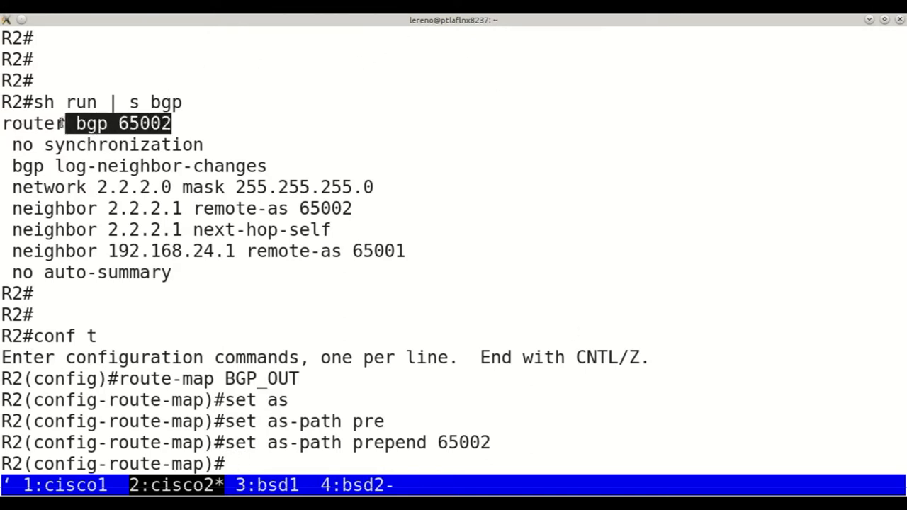
text(router bgp 65002)
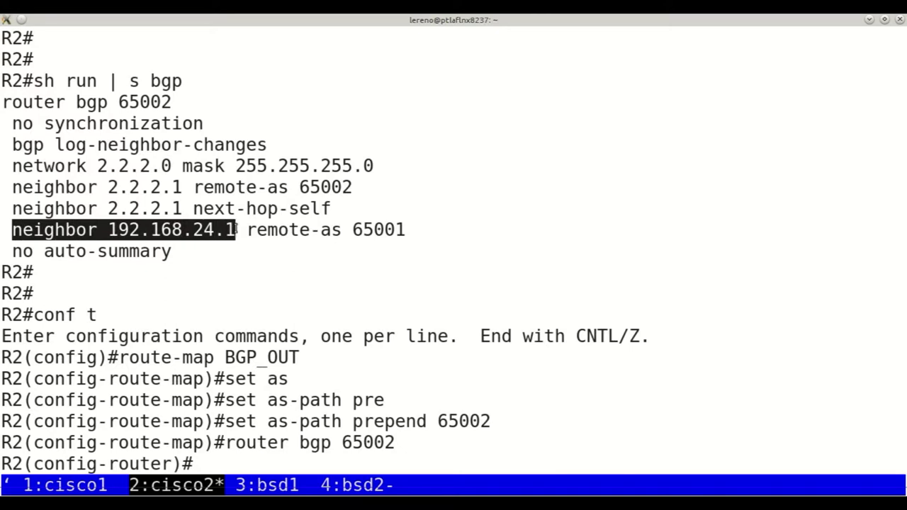
text(neighbor 192.168.24.1)
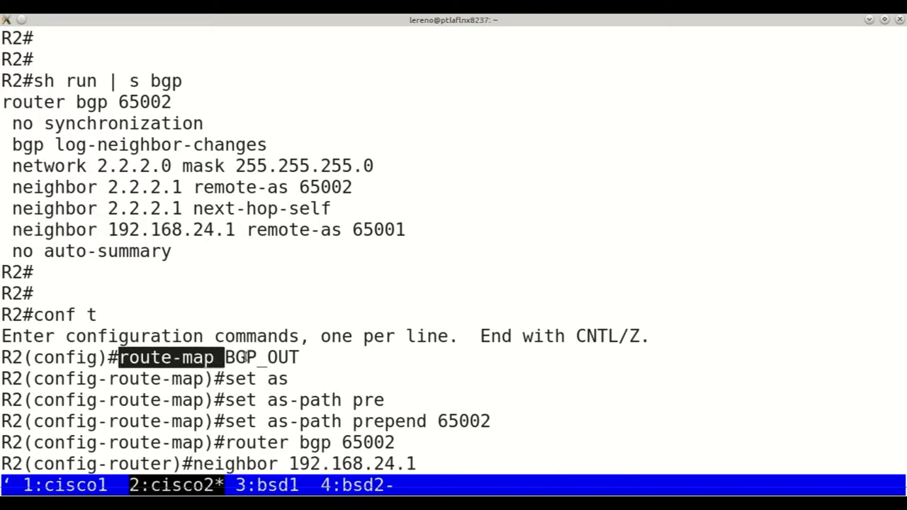
text(route-map BGP_OUT)
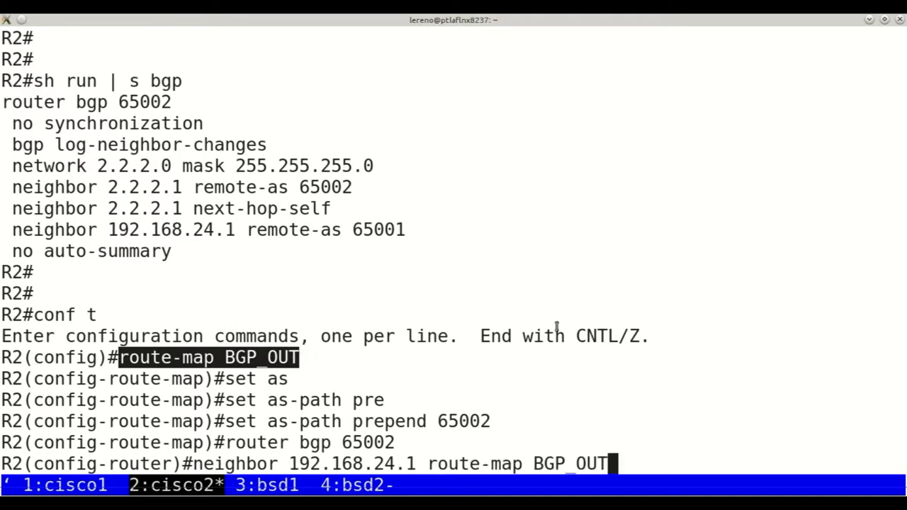
text(out)
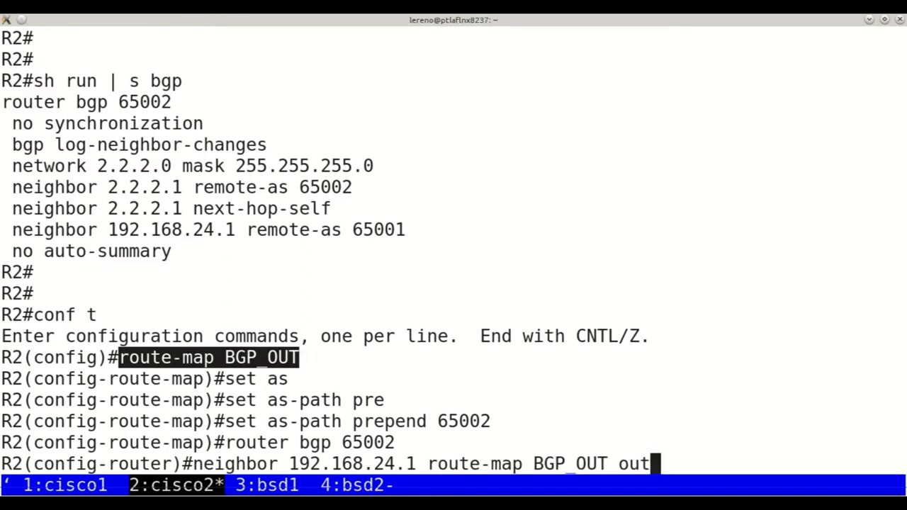
key(Ctrl+z)
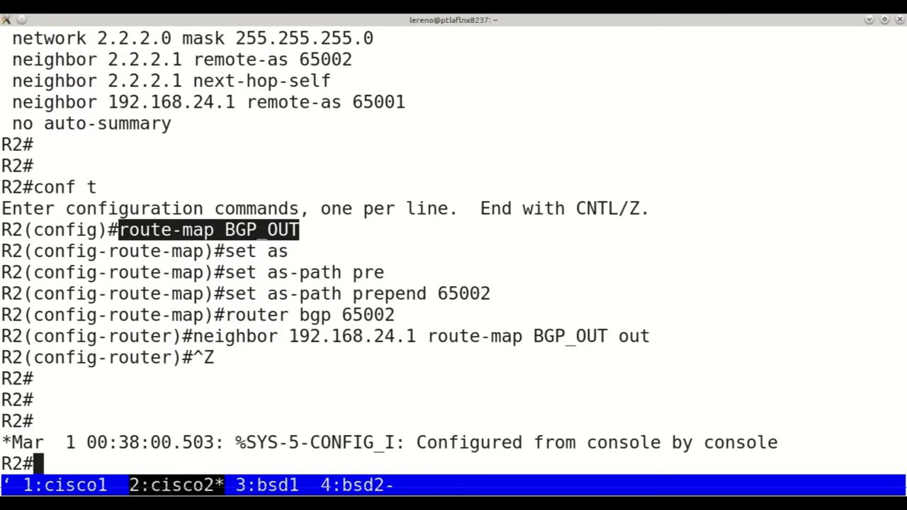
- Reset R2's BGP with 'clear ip bgp' and list bsd1's BGP neighbours and prefixes
text(clear)
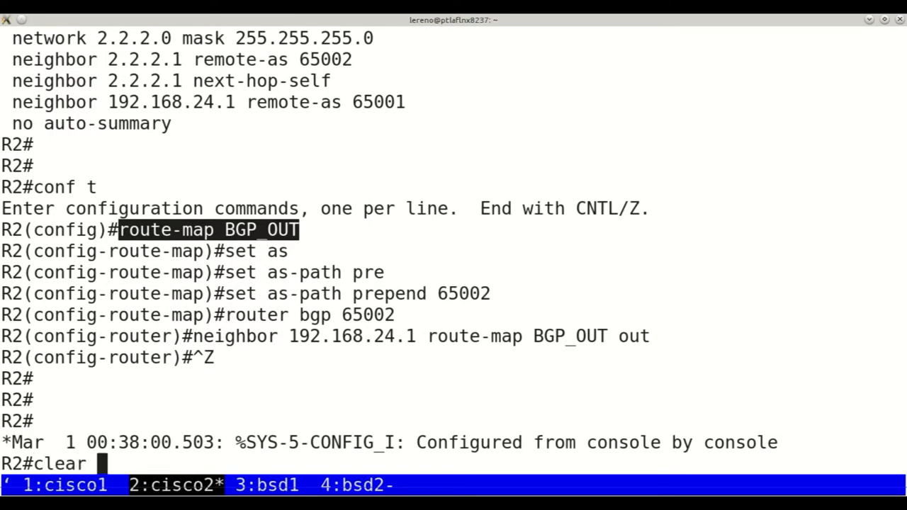
text(ip bgp)
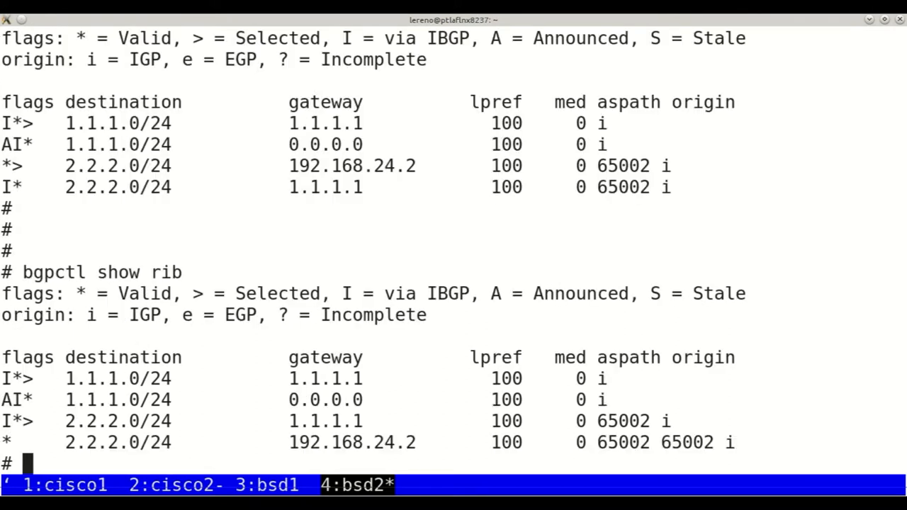
mouse_move(126, 420)
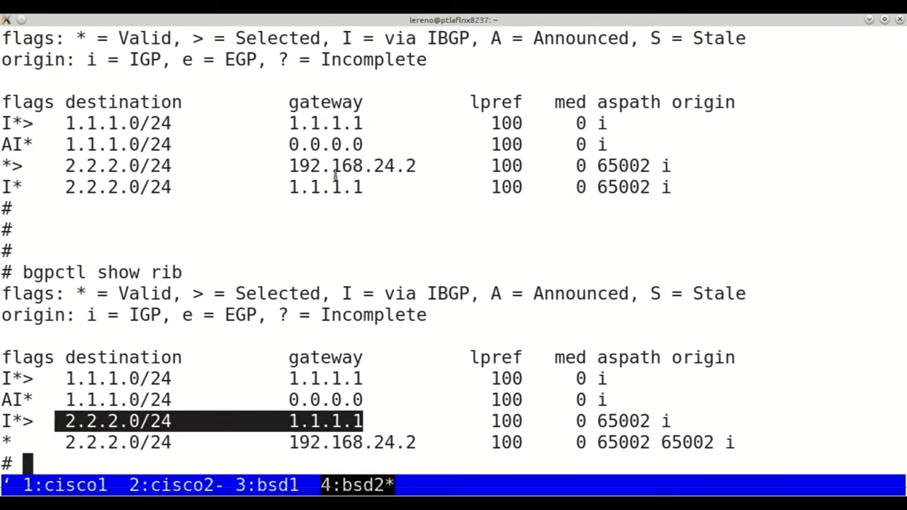
mouse_move(106, 180)
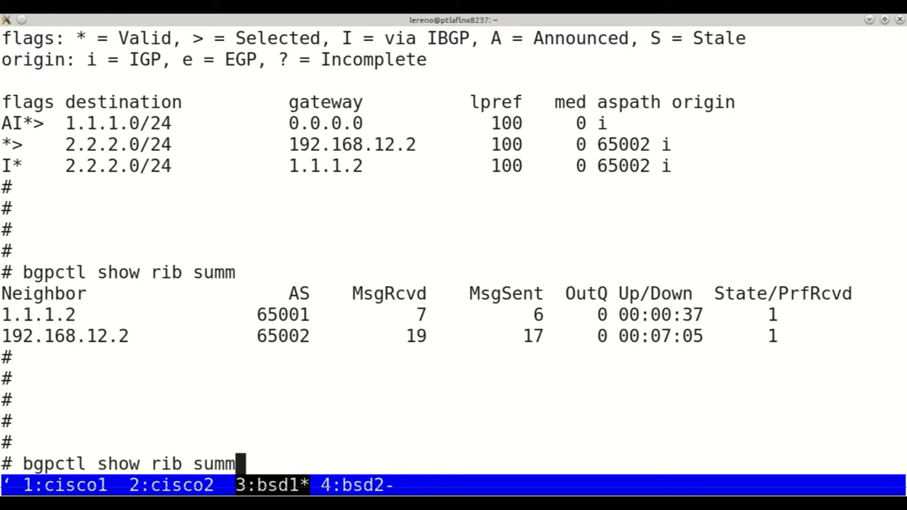
key(Return)
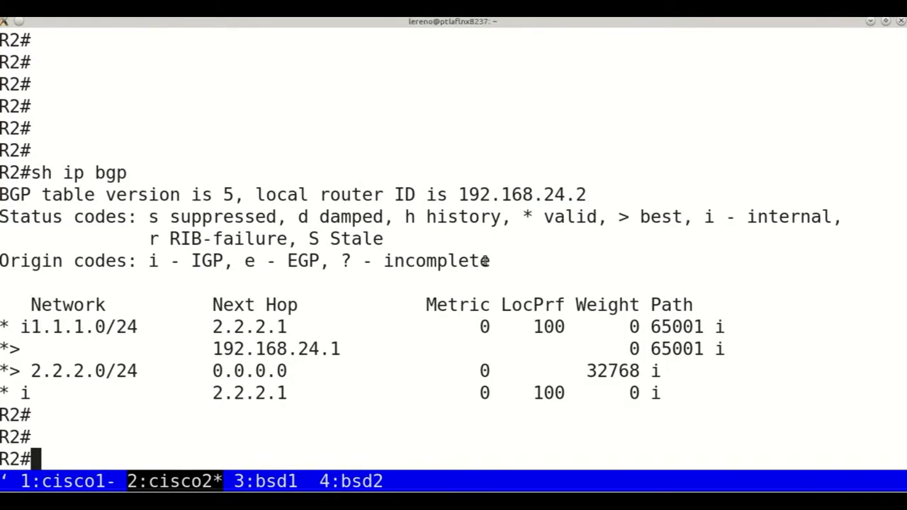
- On cisco2, create route-map BGP_IN setting local-preference 90
text(conf t)
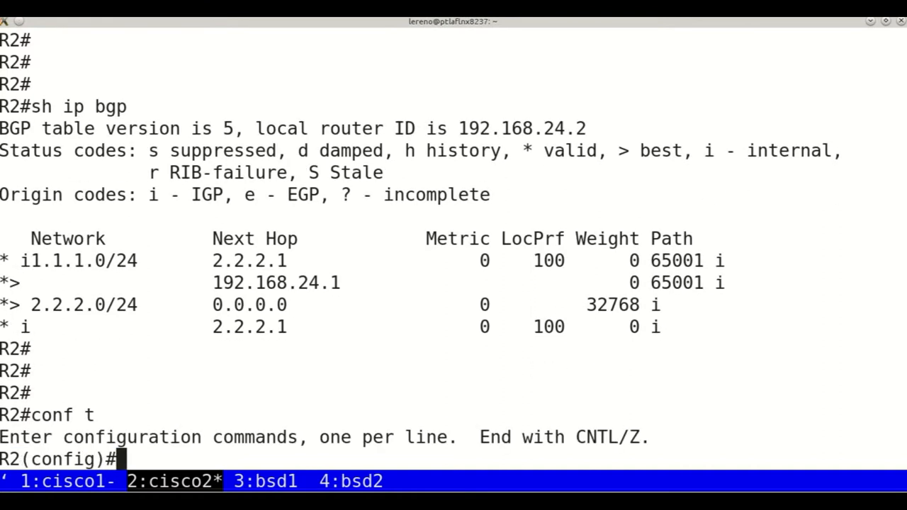
text(route-)
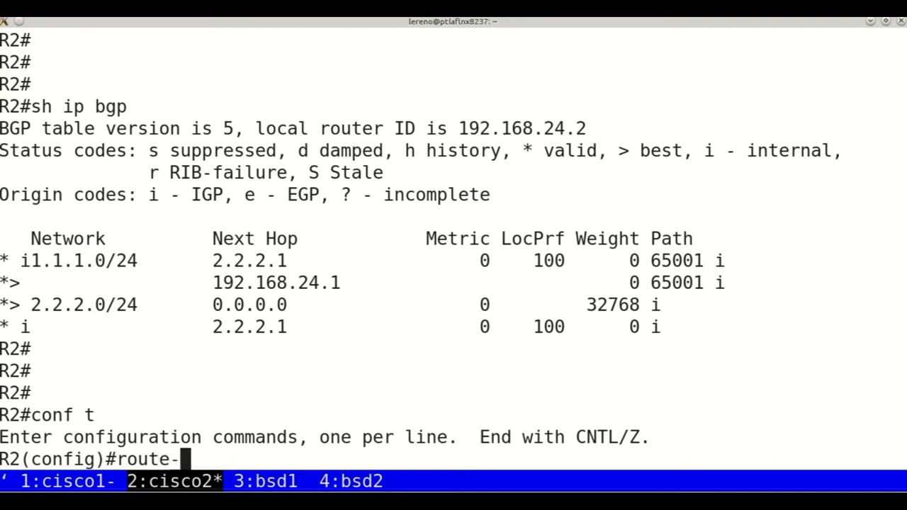
text(map BGP_IN)
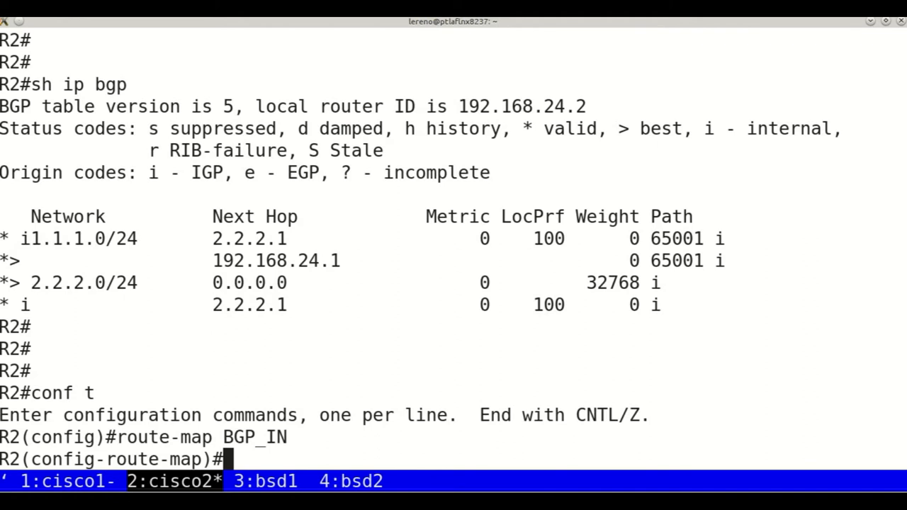
text(set local-preference 90)
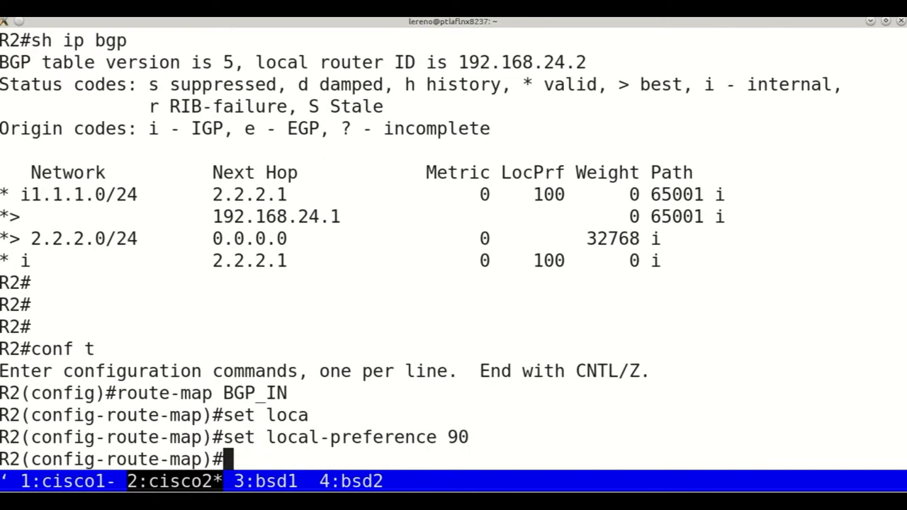
- Apply BGP_IN inbound to neighbor 192.168.24.1 and reset all sessions with 'clear ip bgp *'
text(route)
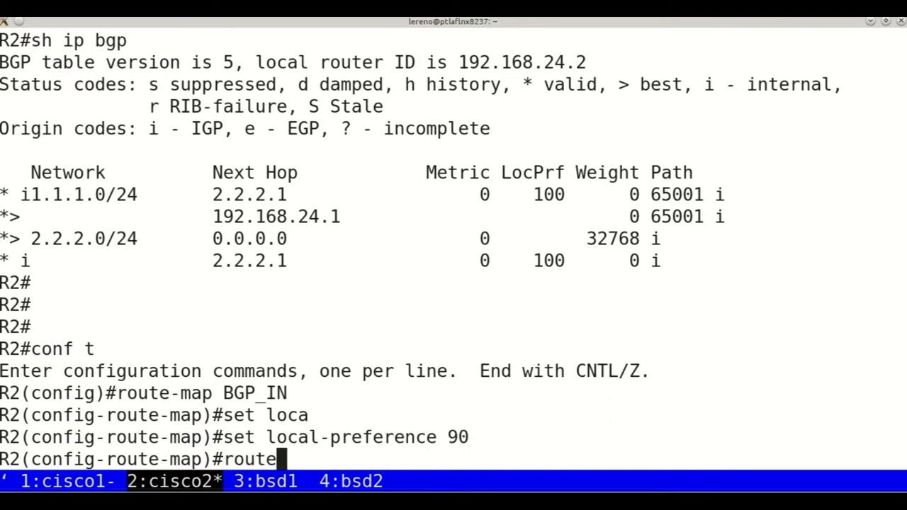
text(r)
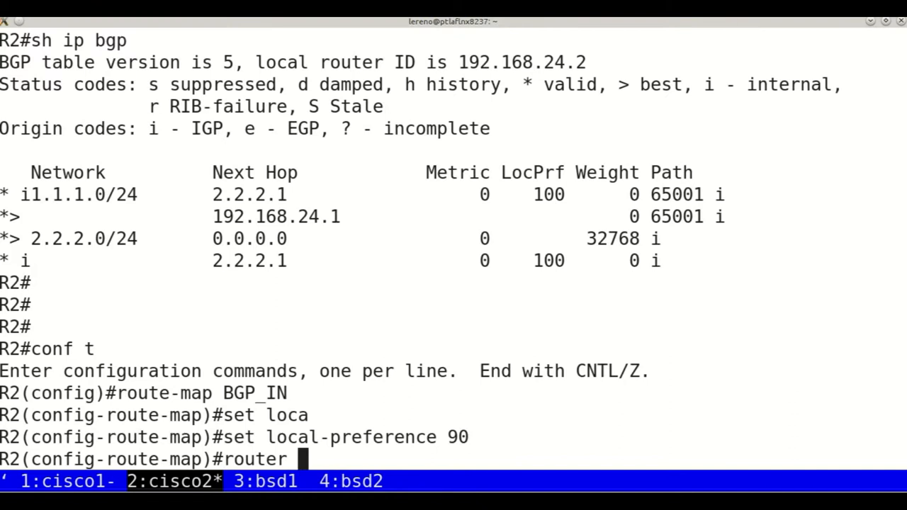
text(bgp 65002)
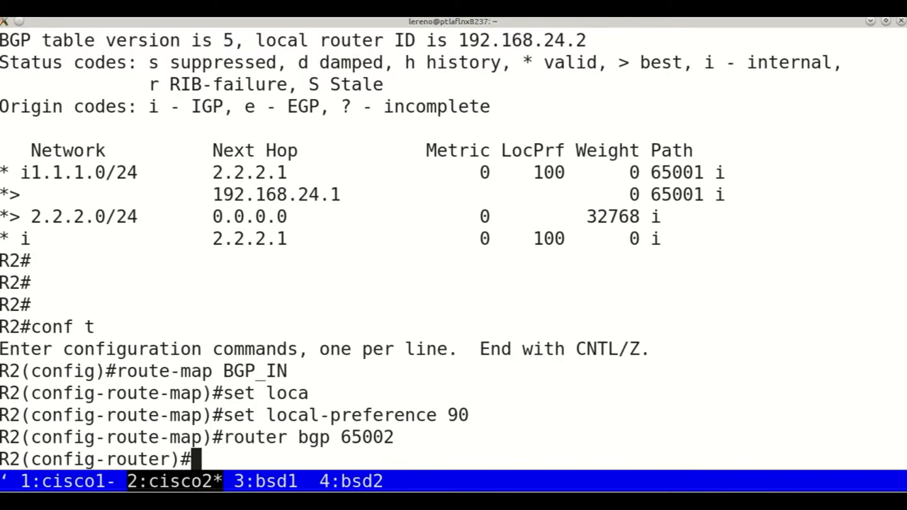
text(neighbor 192.1)
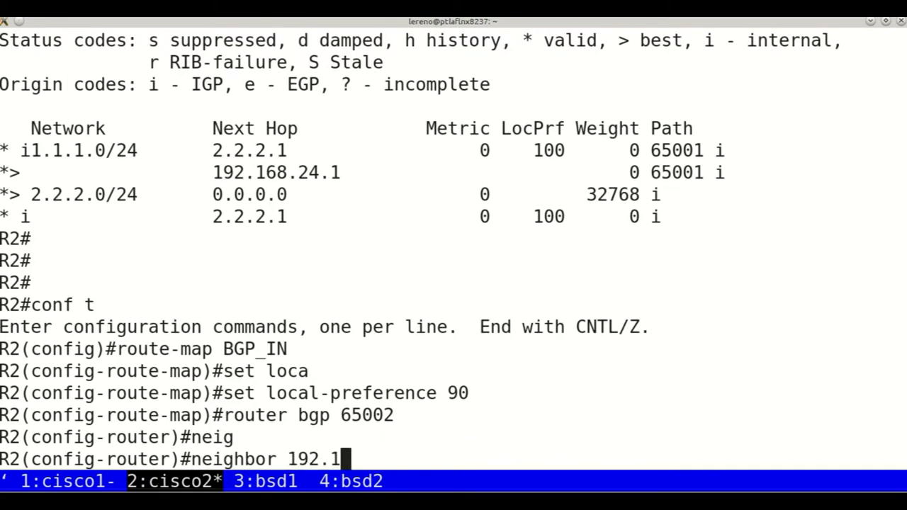
text(68.)
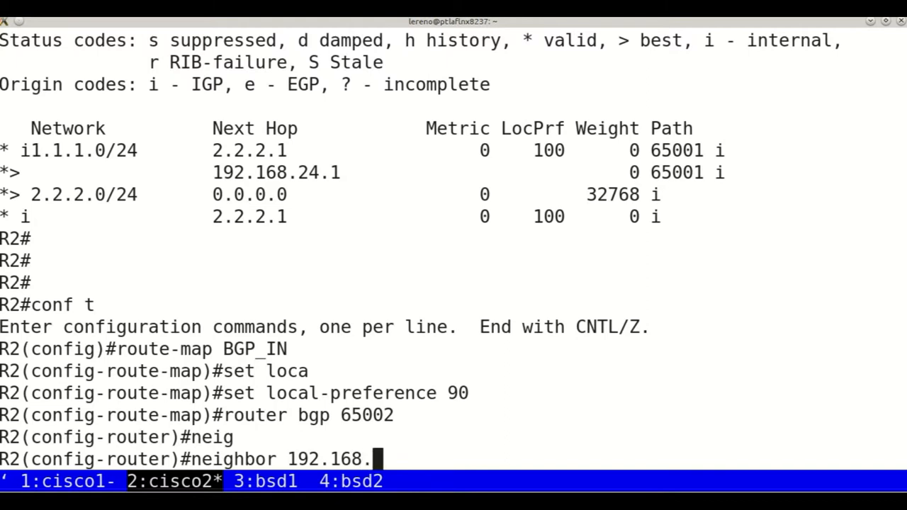
text(24.1)
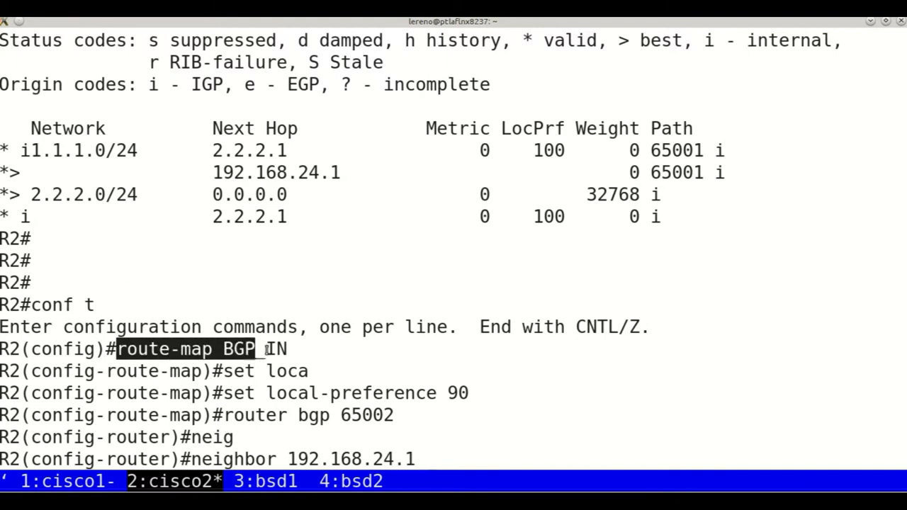
text(route-map BGP_IN in)
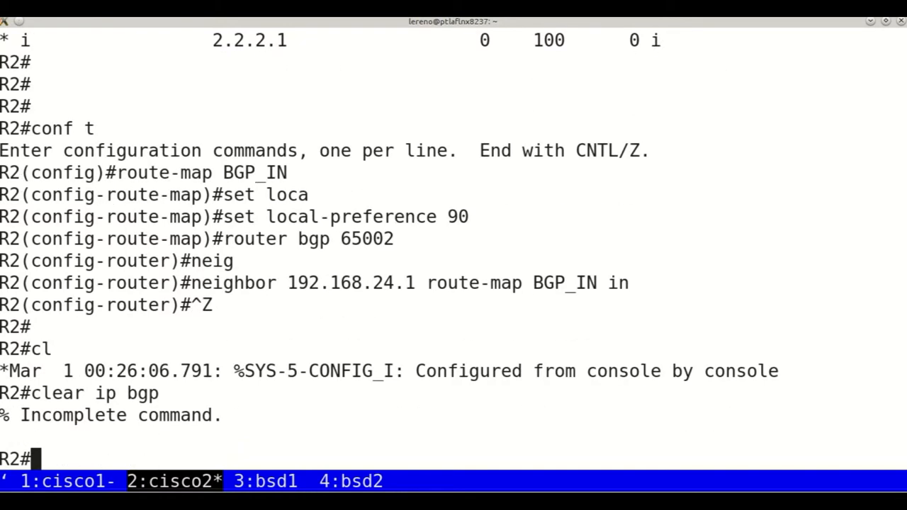
text(clear ip bgp *)
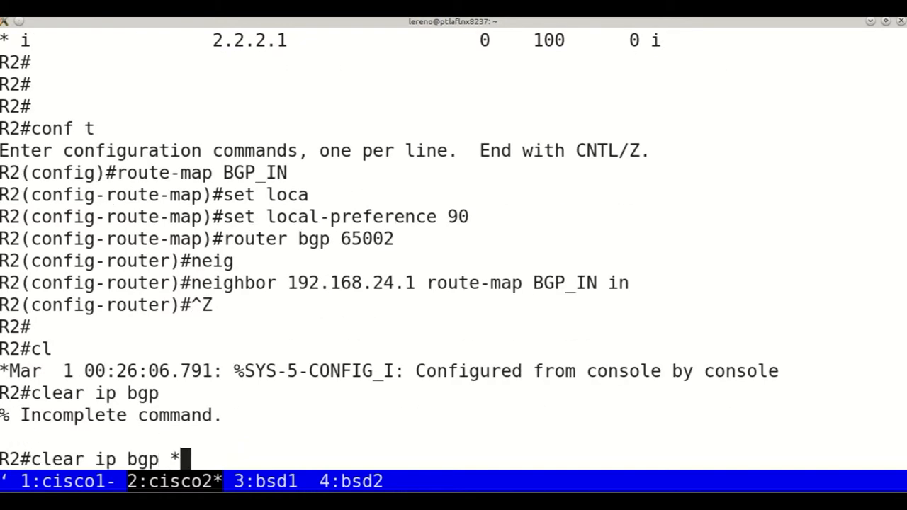
key(Return)
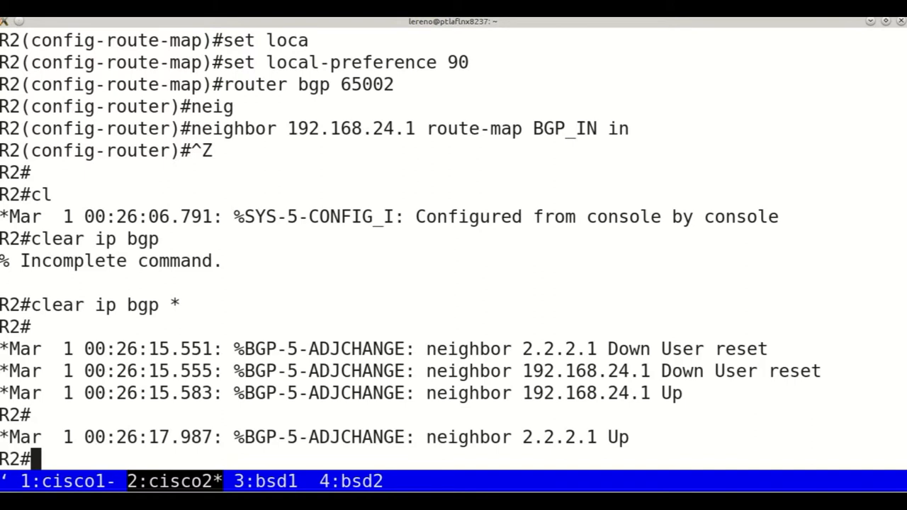
- Run 'sh ip bgp' on R2 to verify LocPrf 90 on the 192.168.24.1 path
key(Return)
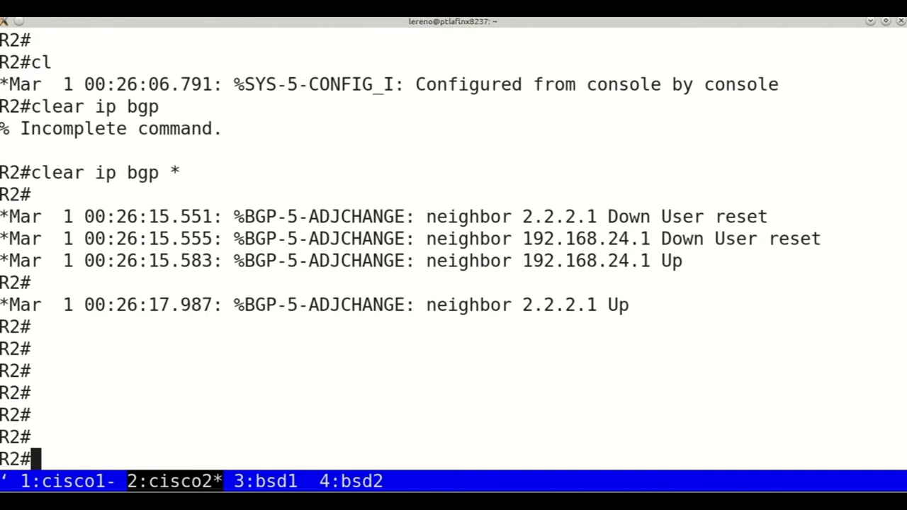
text(sh ip bgp)
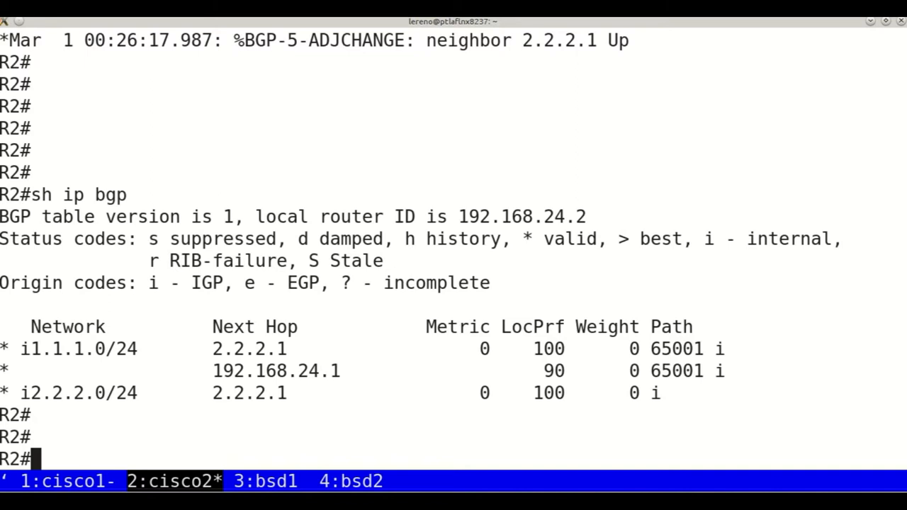
text(sh ip bgp)
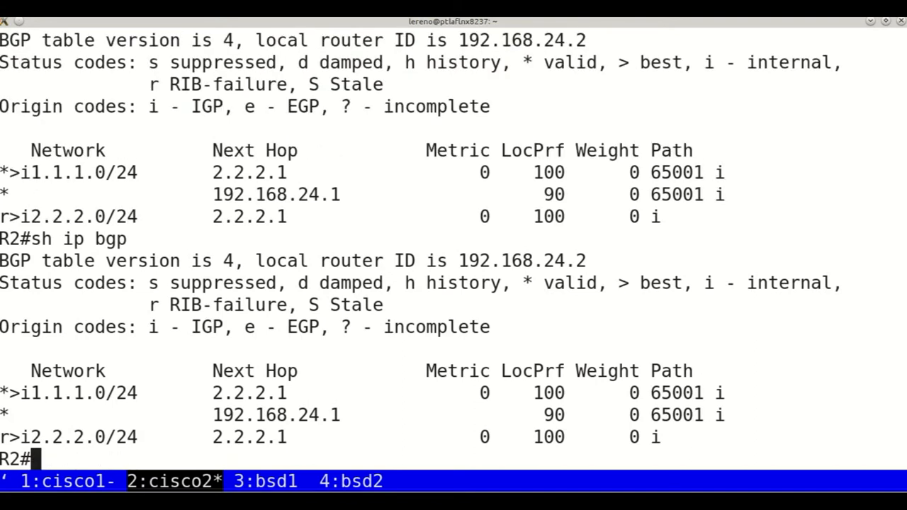
mouse_move(668, 204)
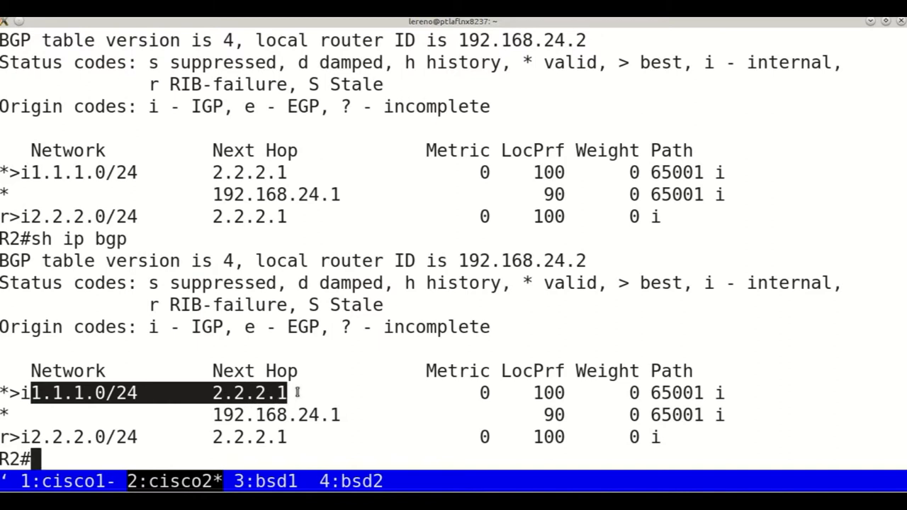
mouse_move(356, 398)
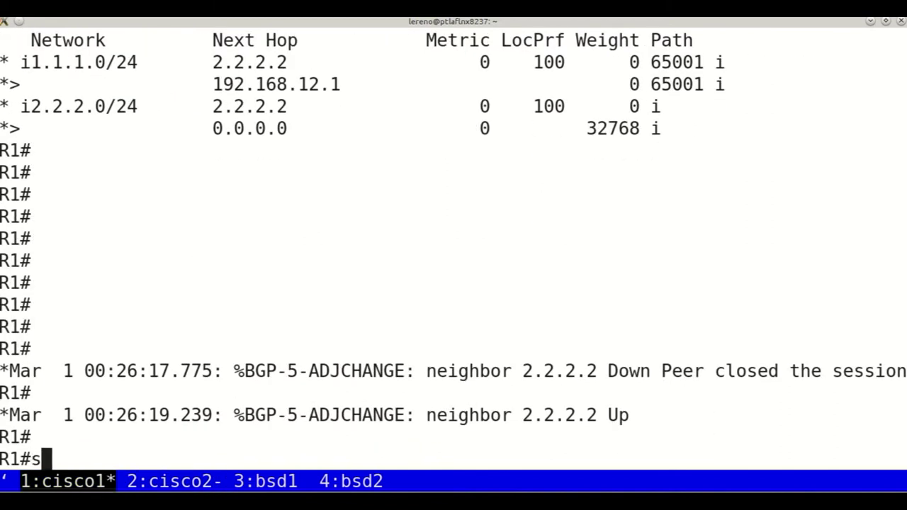
- Show R1's BGP table and mark its best 1.1.1.0/24 route via 192.168.12.1
text(h ip bgp)
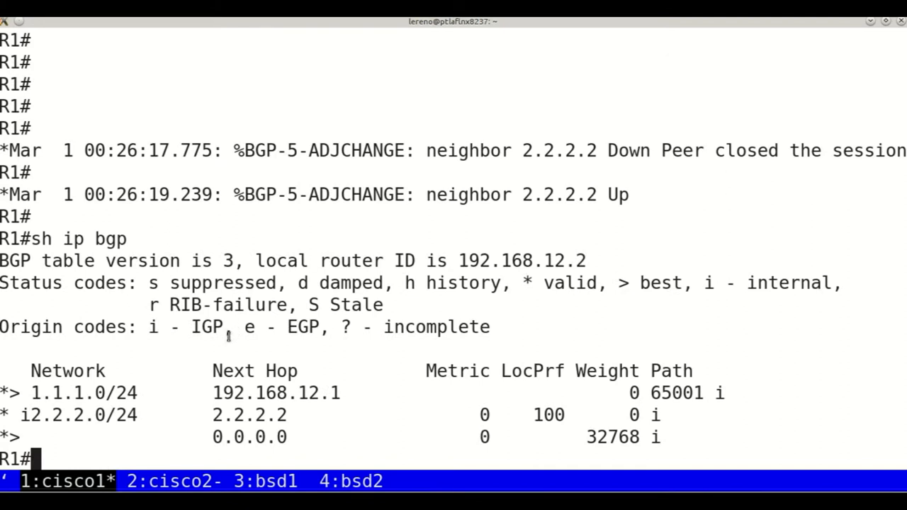
double_click(78, 389)
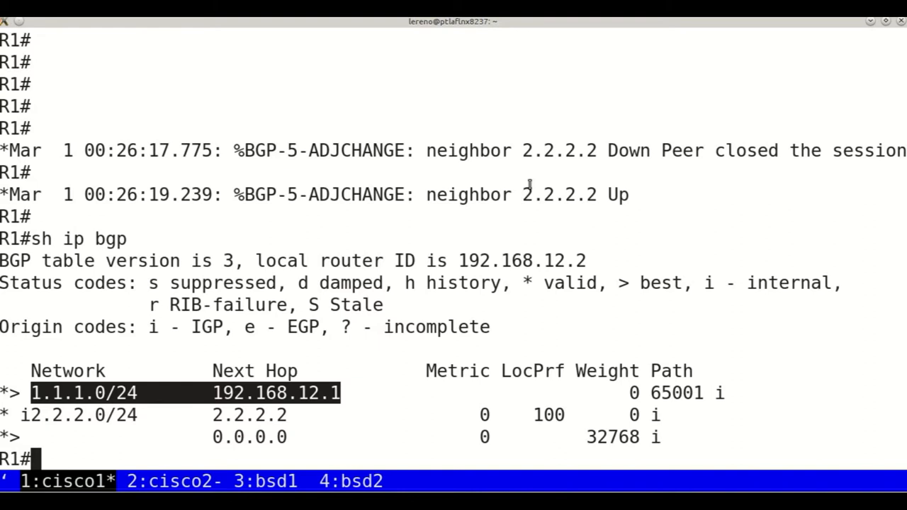
mouse_move(490, 283)
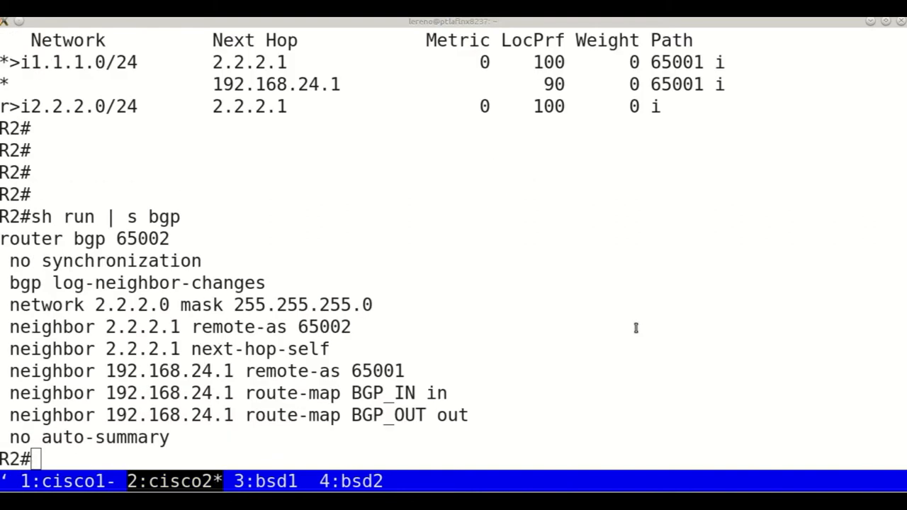
mouse_move(588, 282)
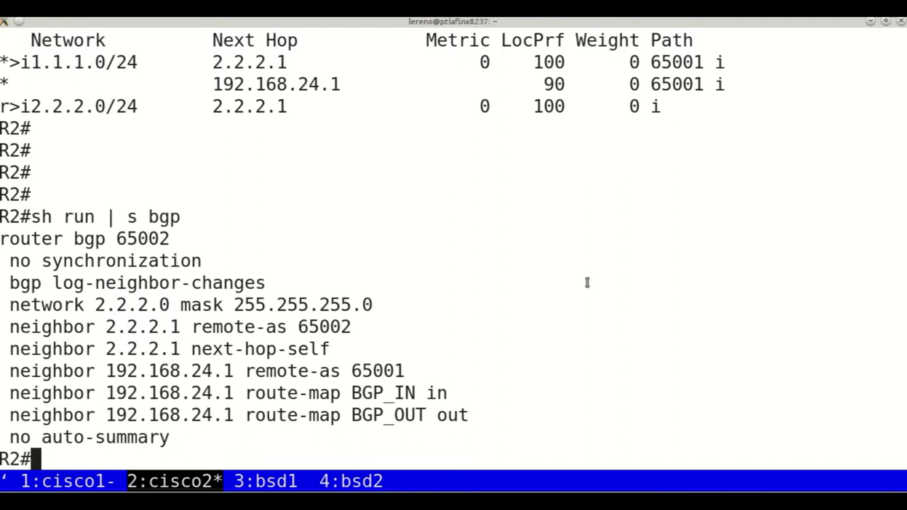
- Remove BGP_IN and BGP_OUT from neighbor 192.168.24.1 and run 'clear ip bgp *'
text(conf t)
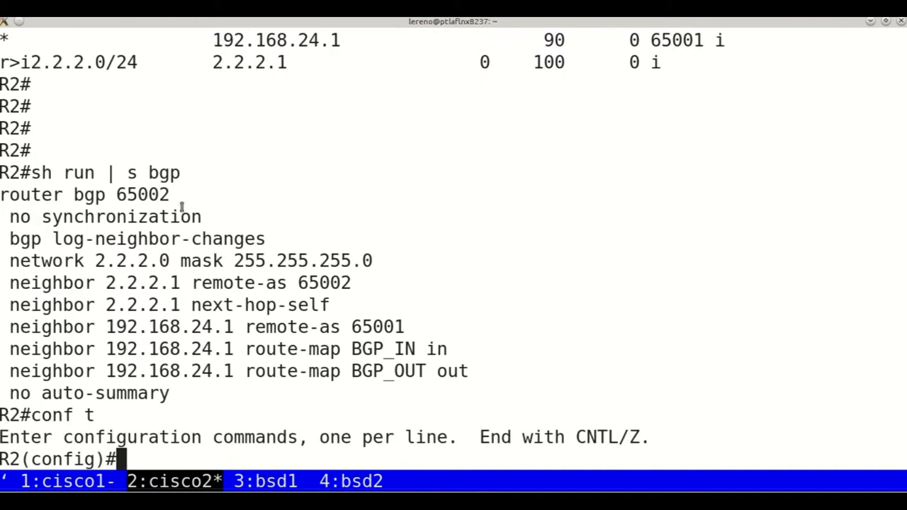
double_click(85, 194)
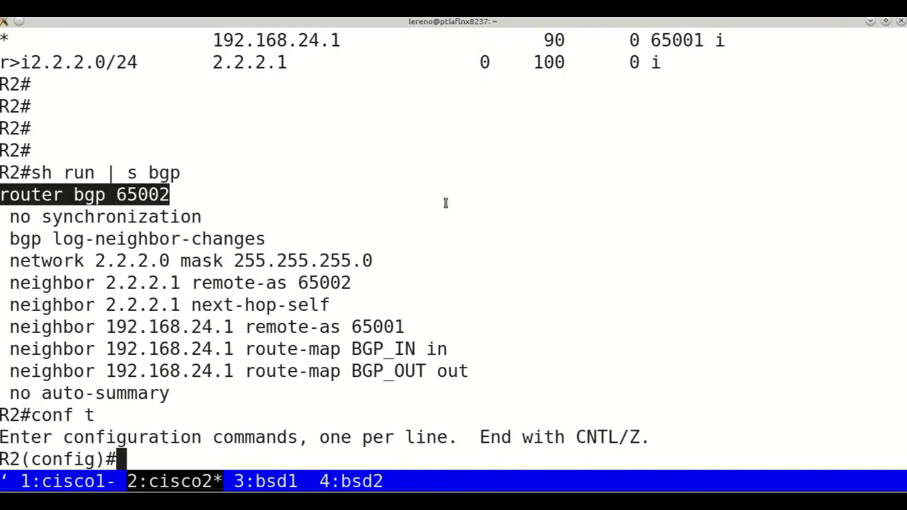
text(router bgp 65002)
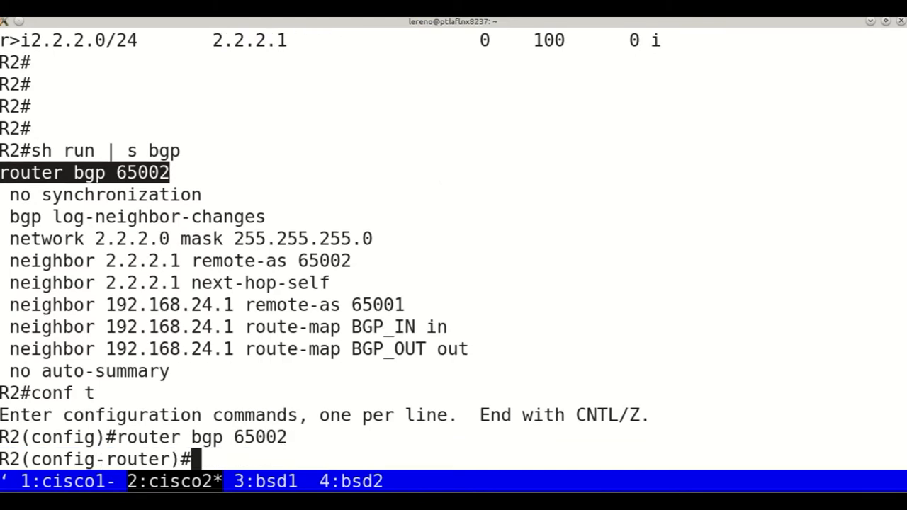
text(no)
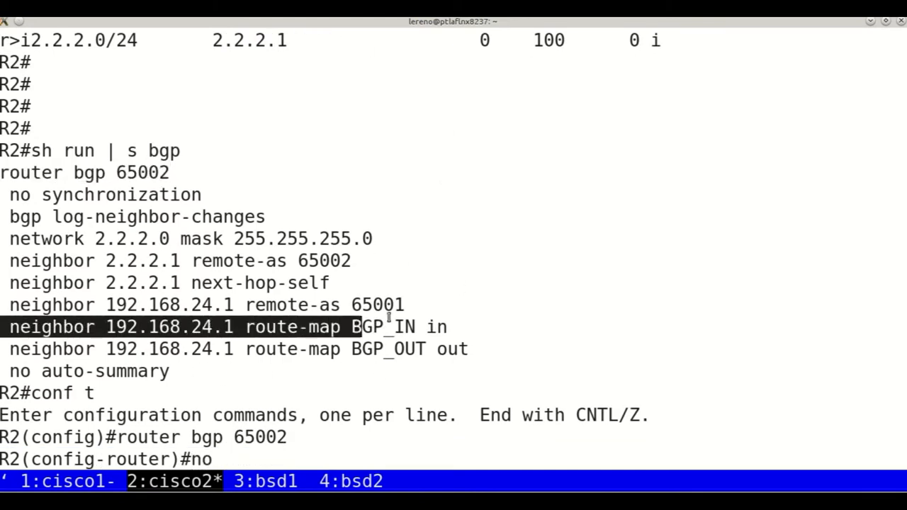
text(neighbor 192.168.24.1 route-map BGP_IN in)
text(clear ip)
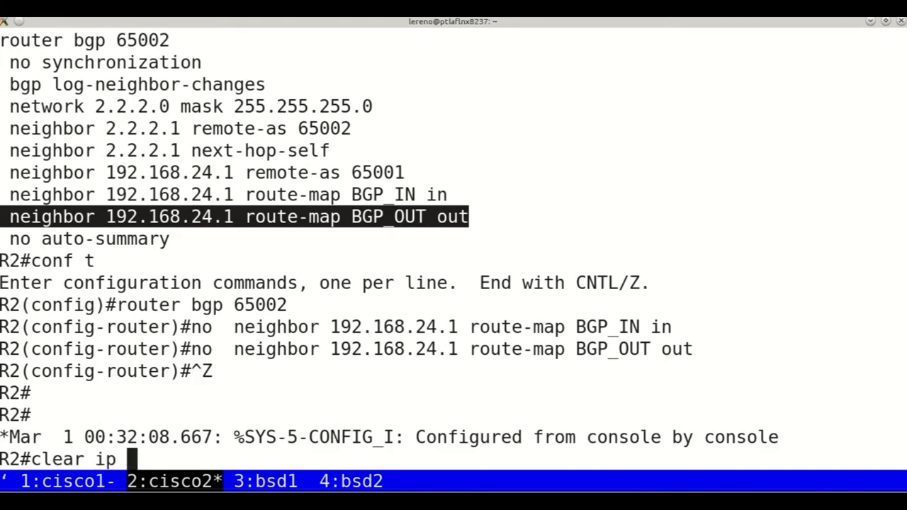
text(bgp *)
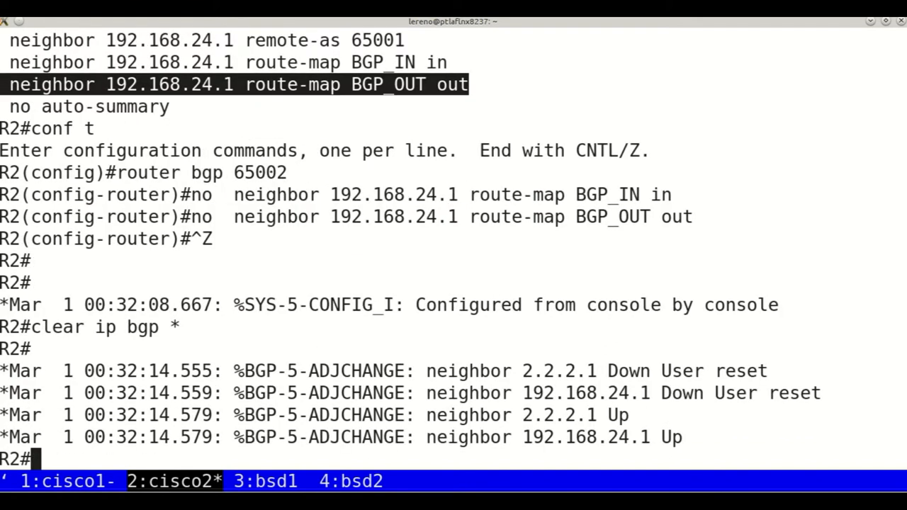
key(Return)
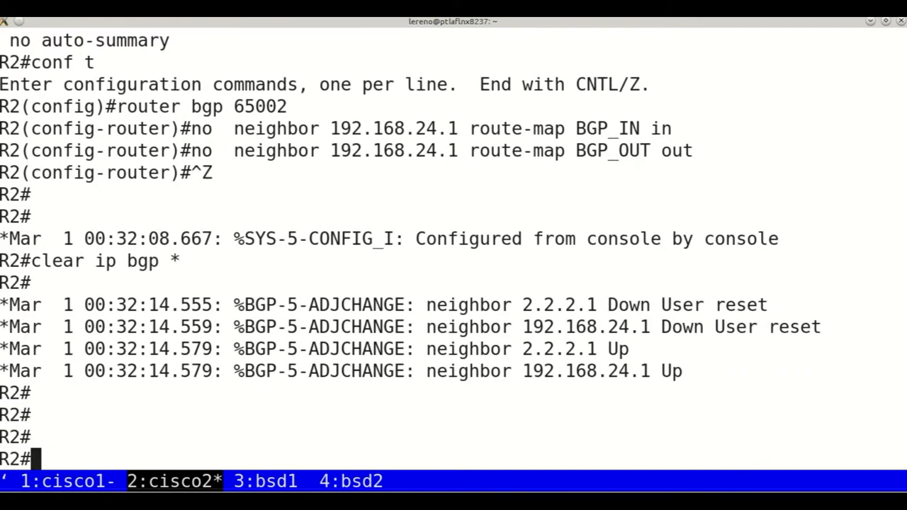
- Check R2's 'sh ip bgp' and highlight bsd1's RIB entry for 2.2.2.0/24
text(sh ip bgp)
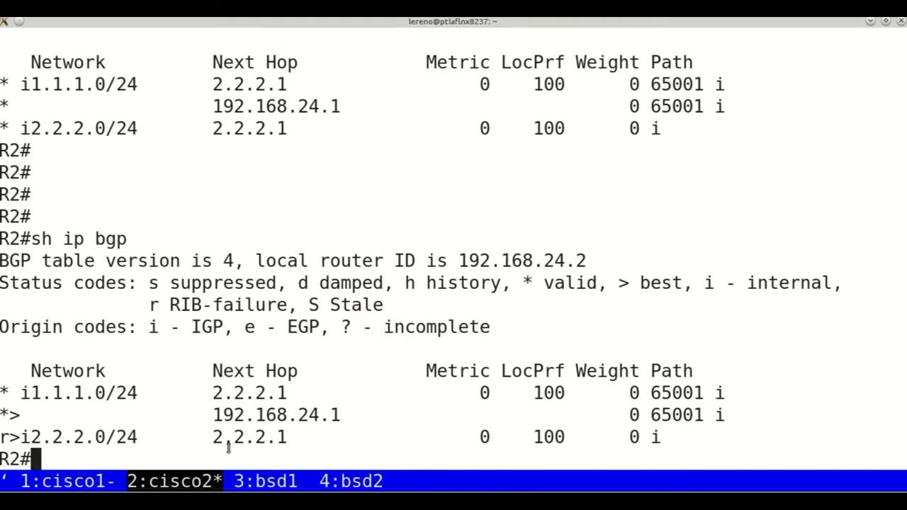
mouse_move(216, 415)
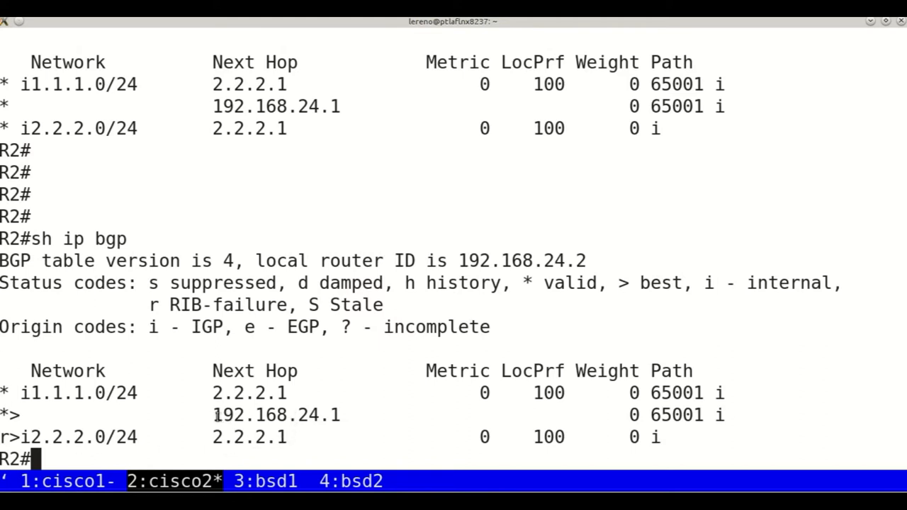
double_click(272, 414)
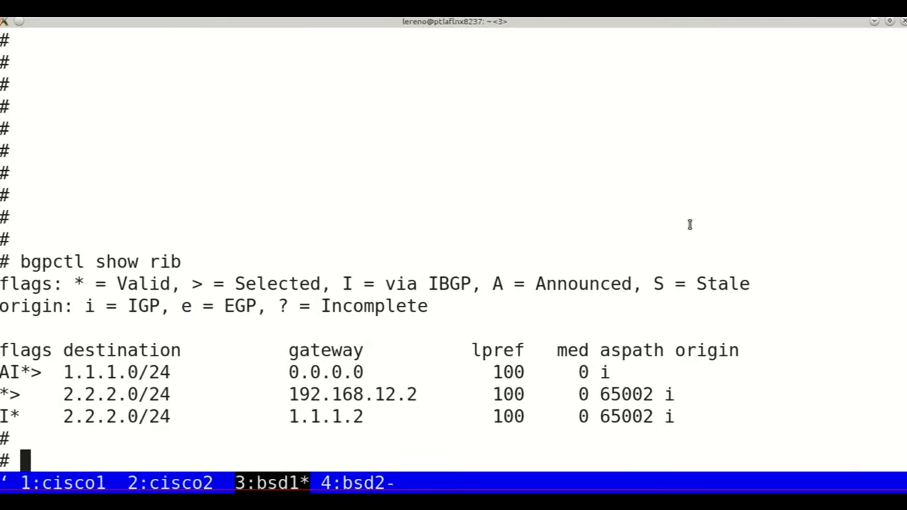
- Open /etc/bgpd.conf in vi and add 'set localpref 90' to neighbor 192.168.12.2
text(vi)
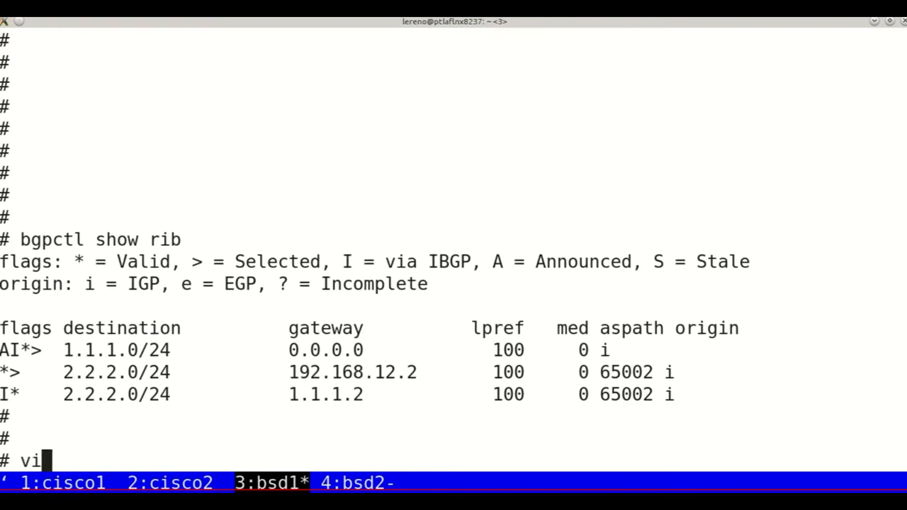
text(/etc/b)
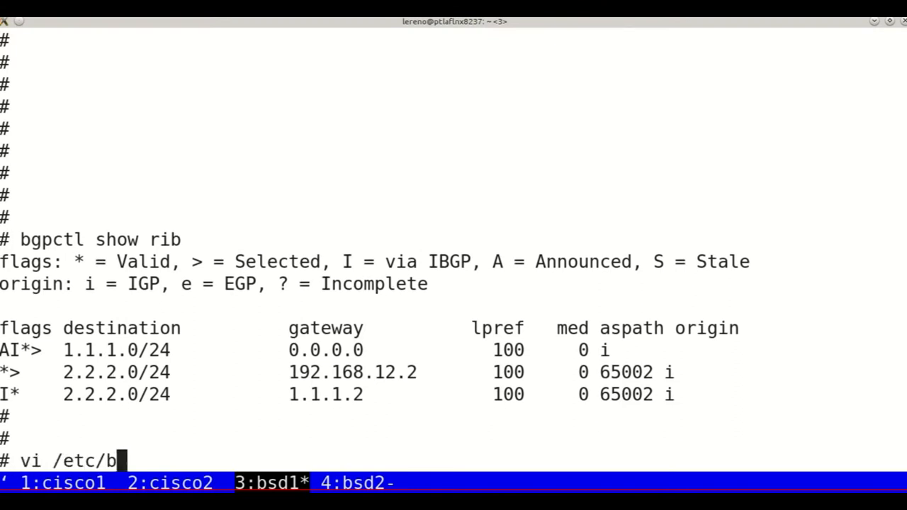
text(gpd.c)
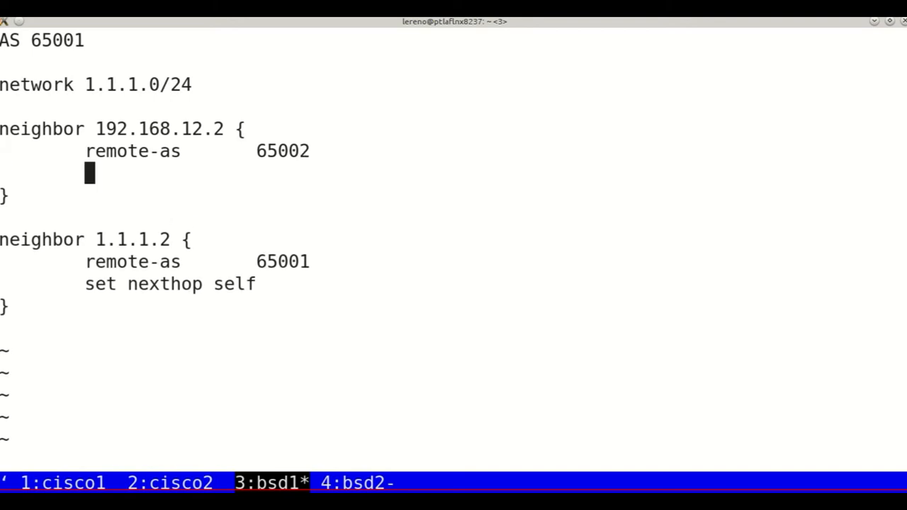
text(set local)
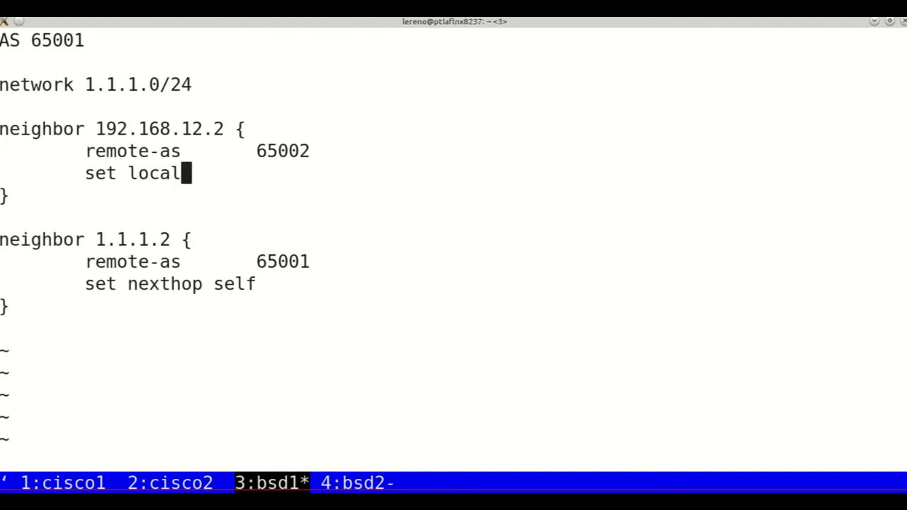
text(pref)
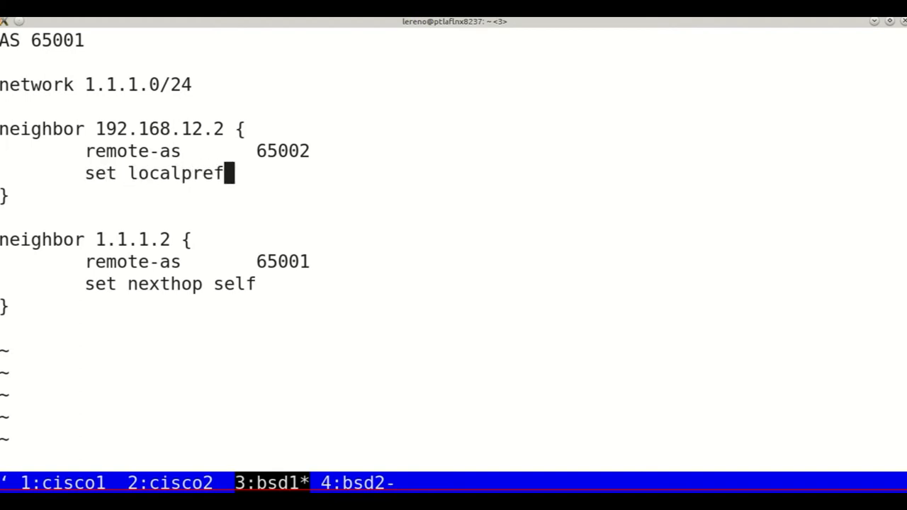
text(90)
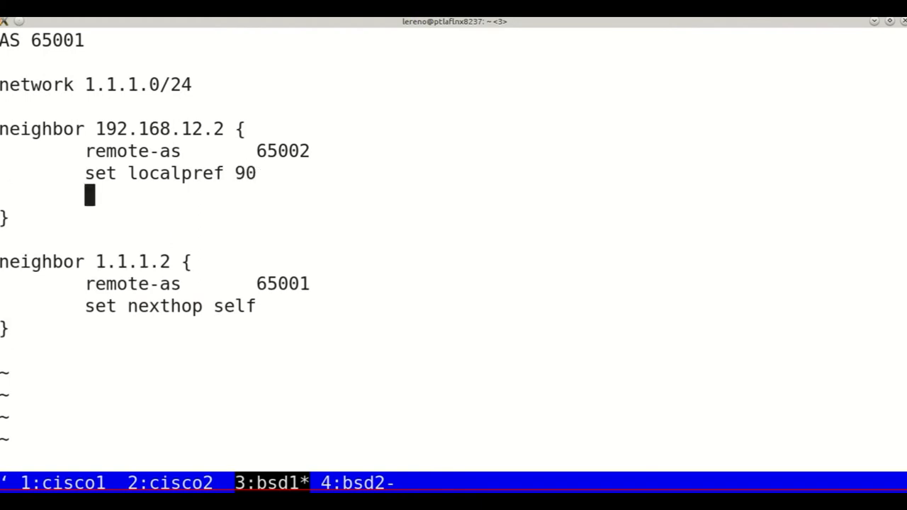
- Add 'set prepend-self 1' to the same neighbor and save the file with :wq
text(set)
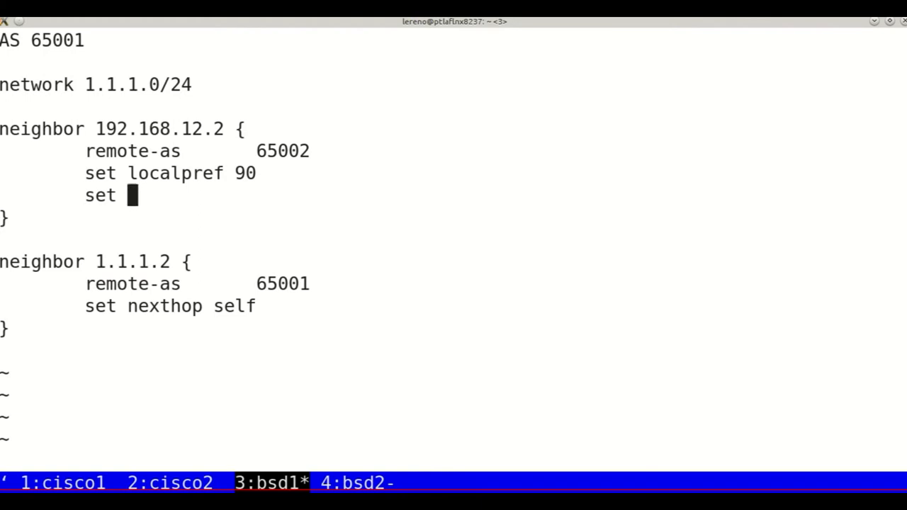
text(prepen)
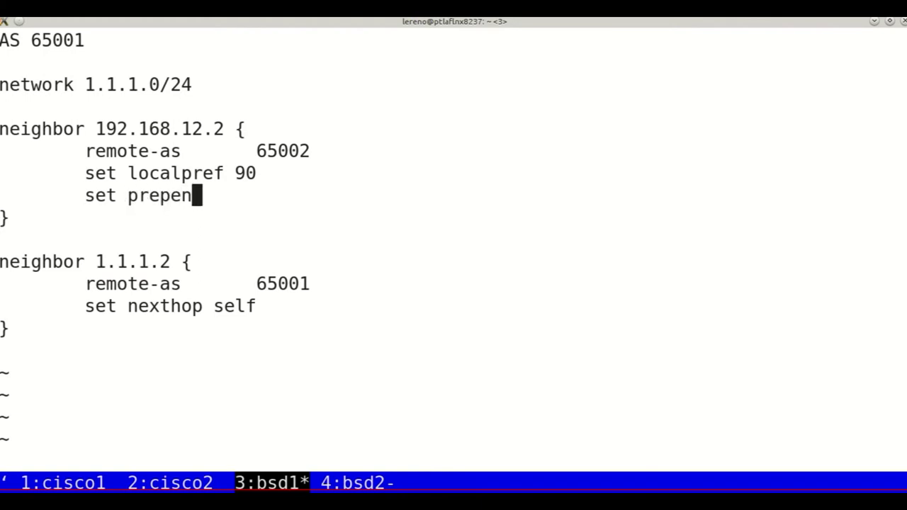
text(d-se)
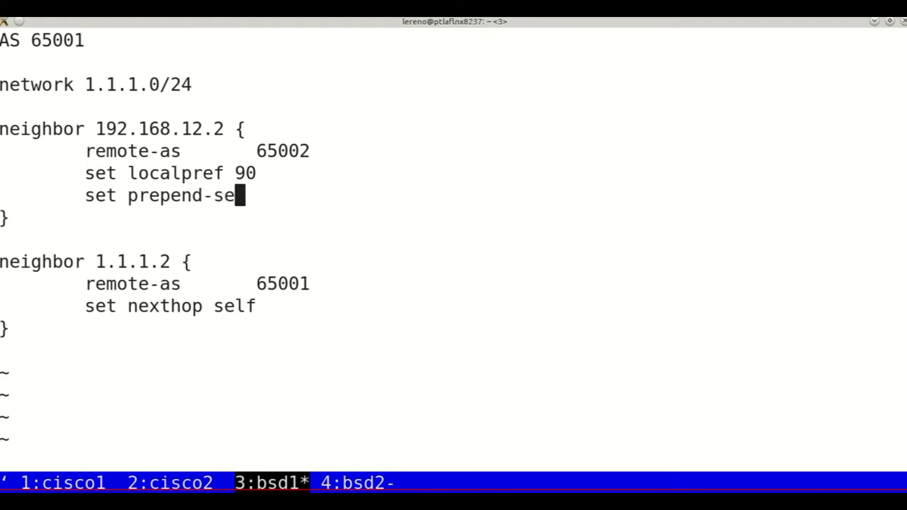
text(f)
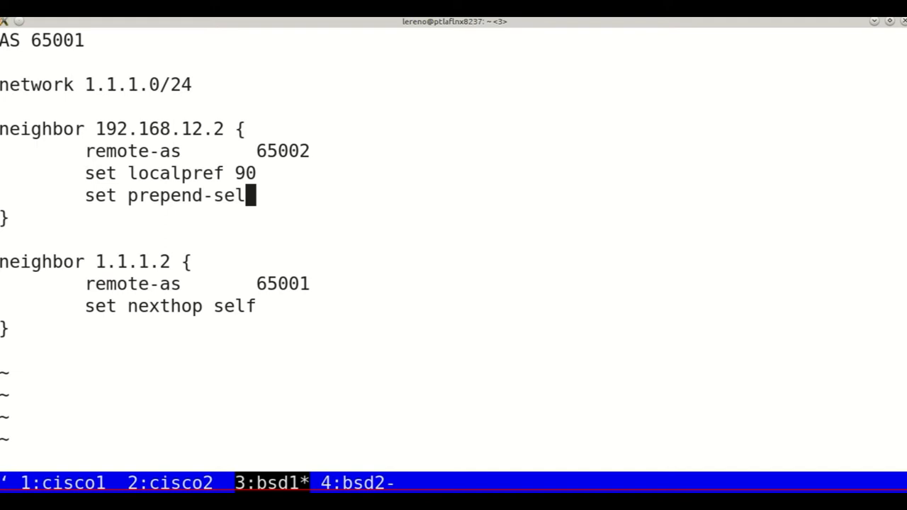
text(f)
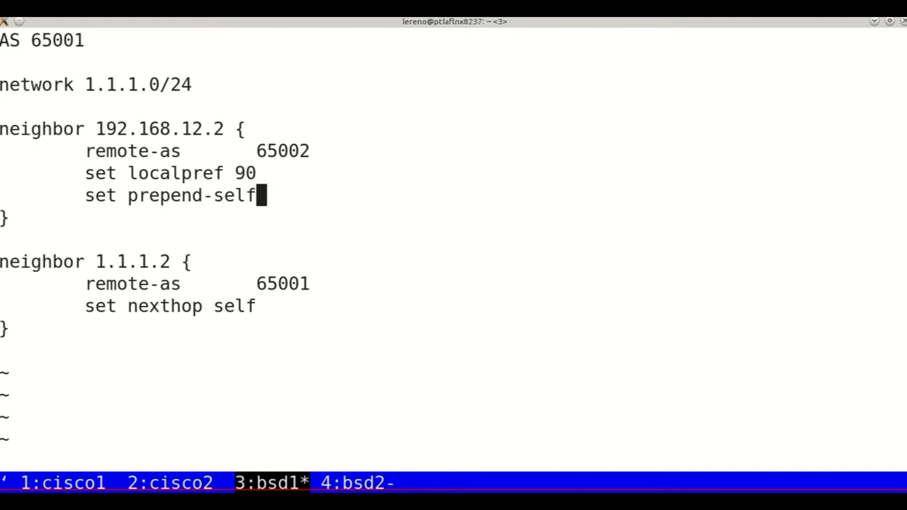
text(1)
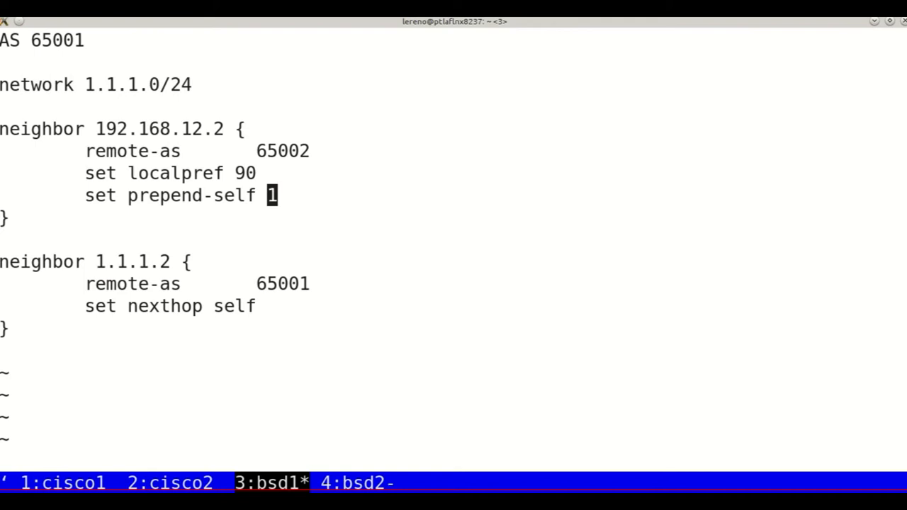
text(:w)
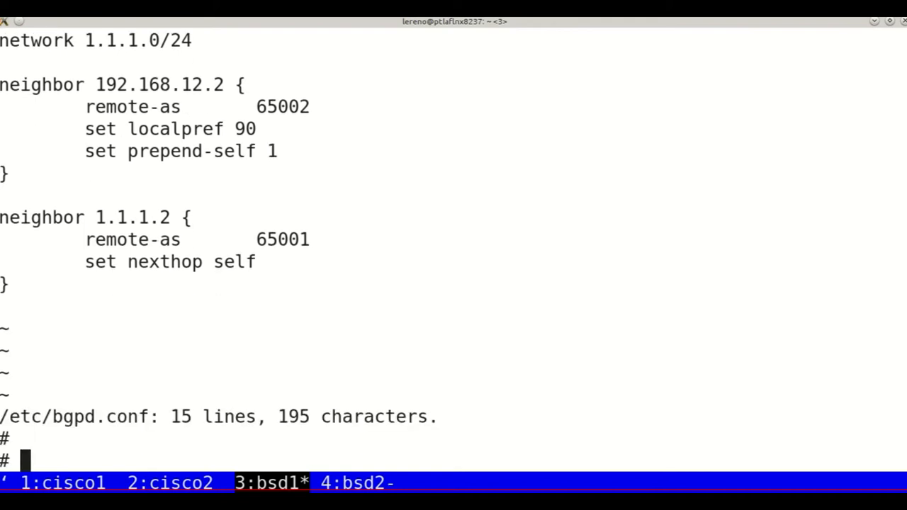
- Reload bsd1's bgpd configuration with bgpctl reload
text(bgpctl re)
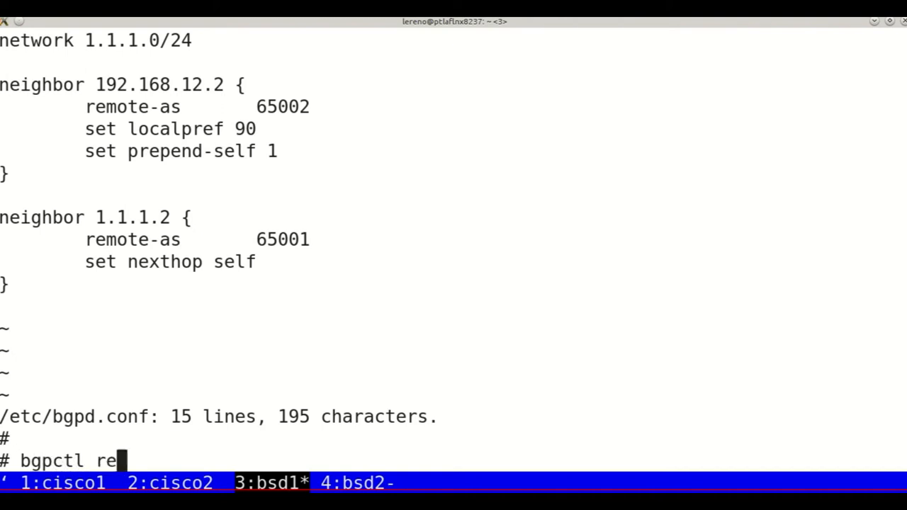
text(load)
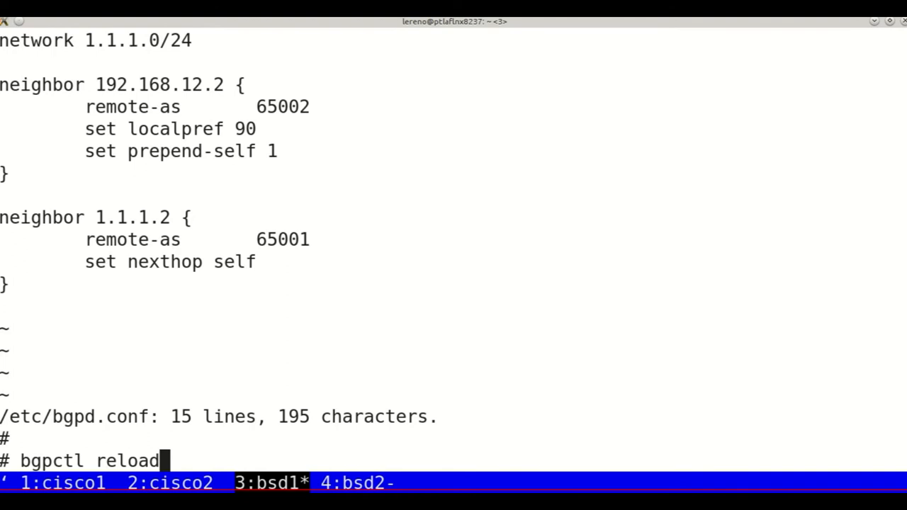
key(Return)
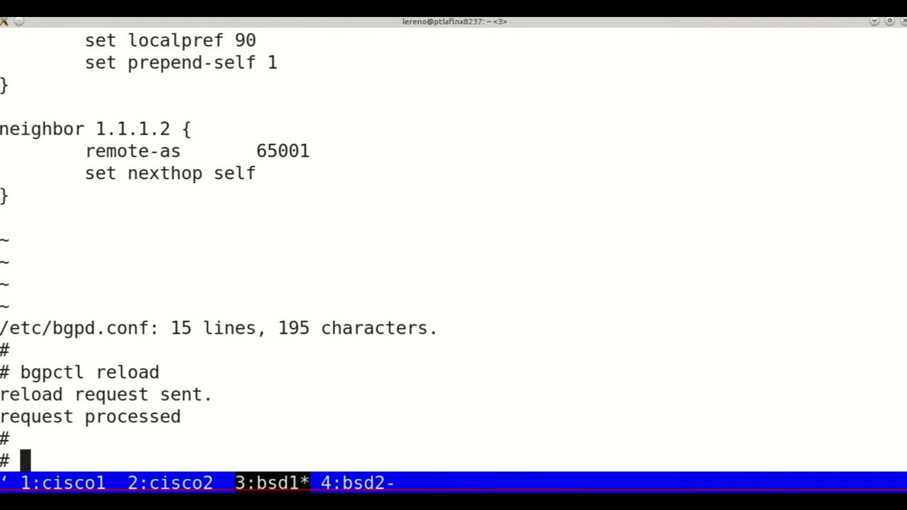
- Clear the BGP sessions with neighbors 192.168.12.2 and 1.1.1.2
text(bgpctl nei 1)
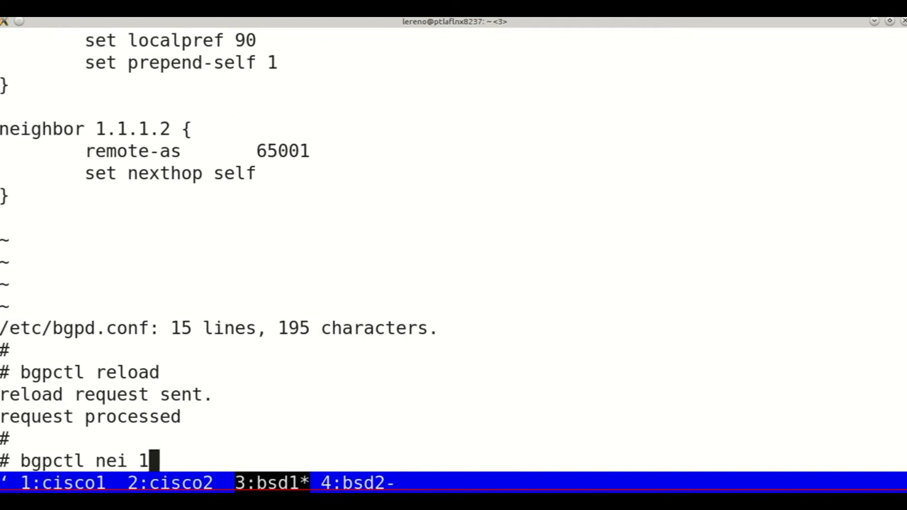
text(92.168.12.2)
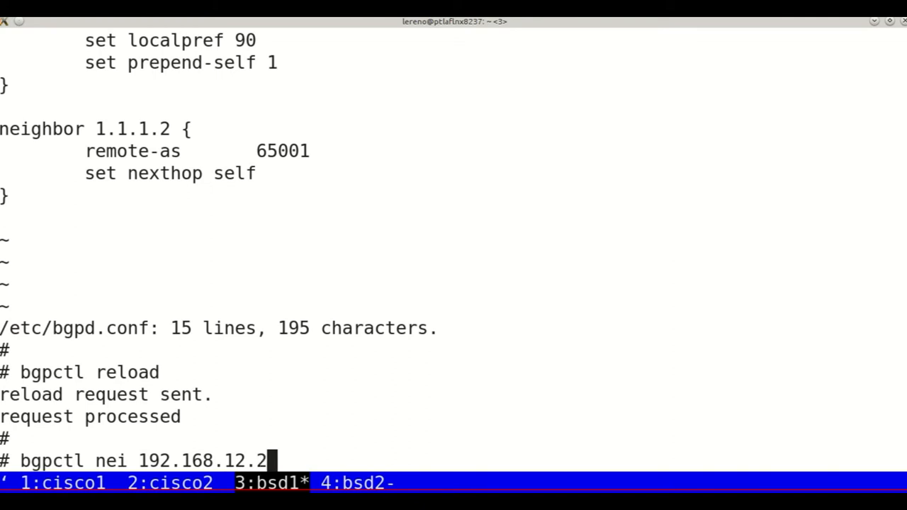
text(clear)
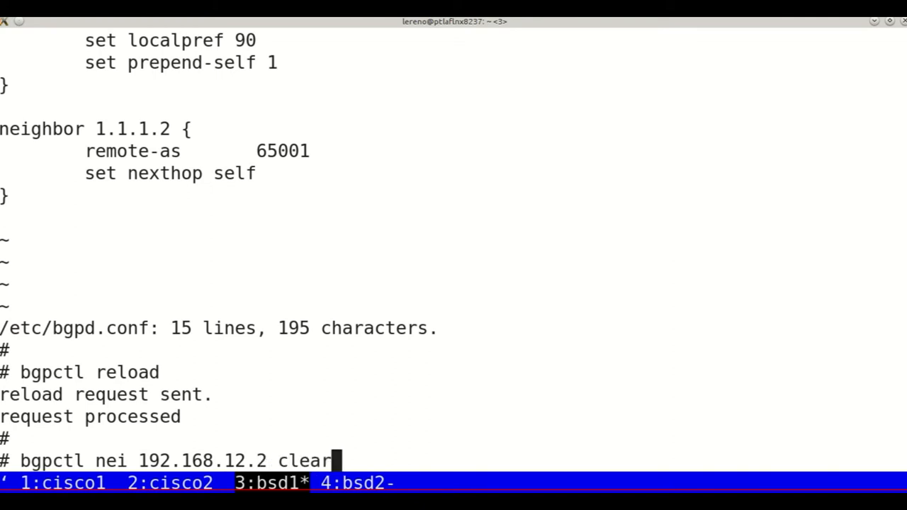
key(Return)
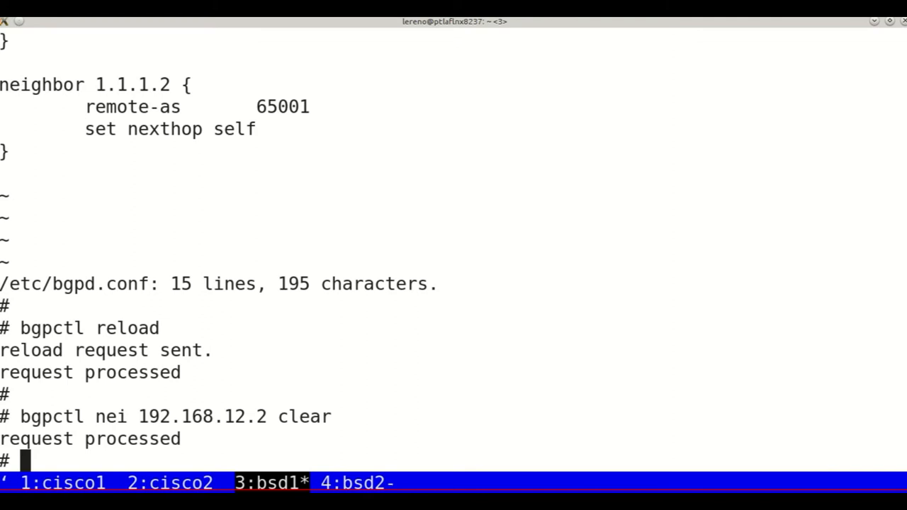
text(bgpctl nei 192.168.12.2 clear)
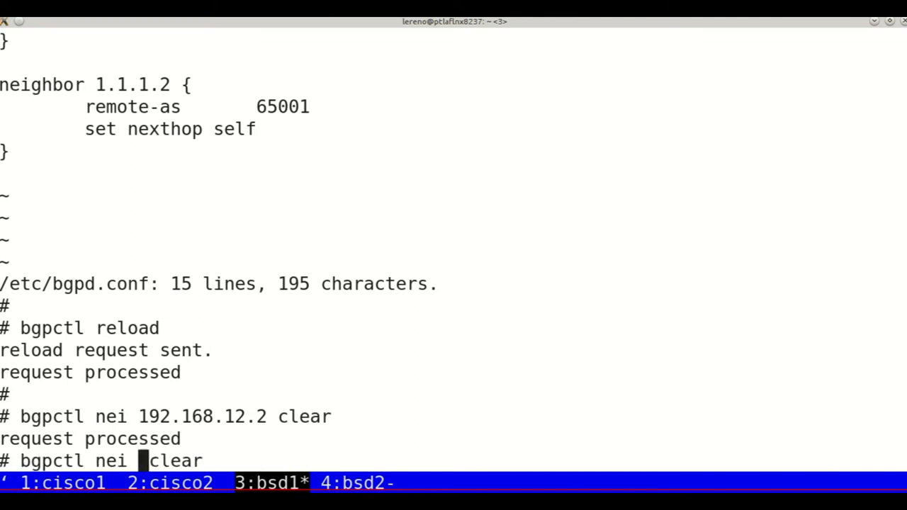
text(1.1.1.2)
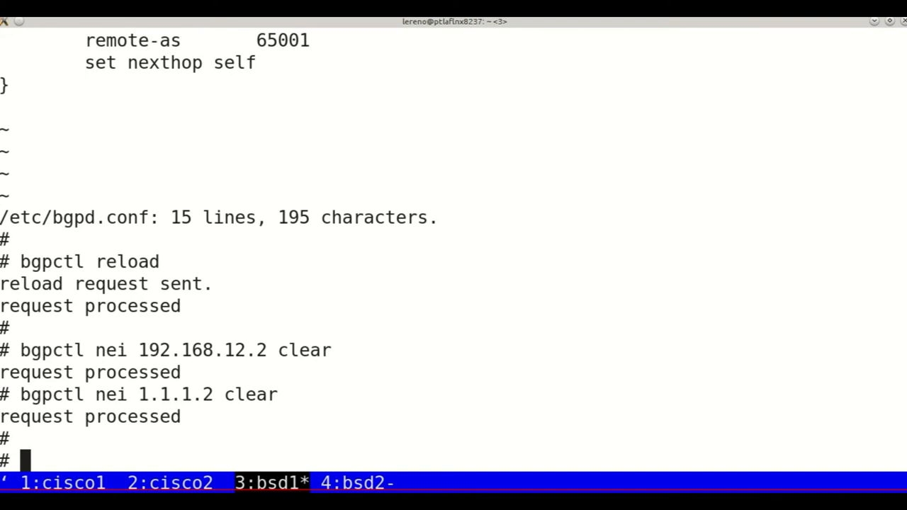
text(b)
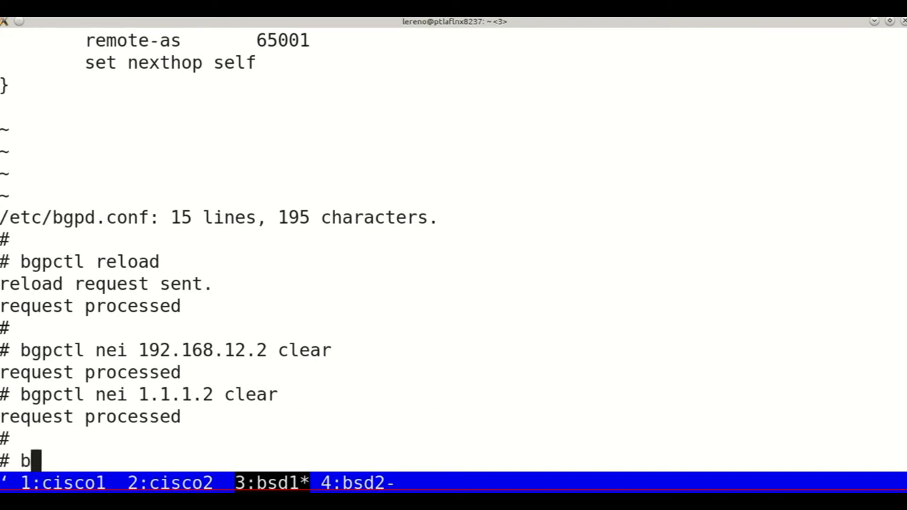
text(gpctl show)
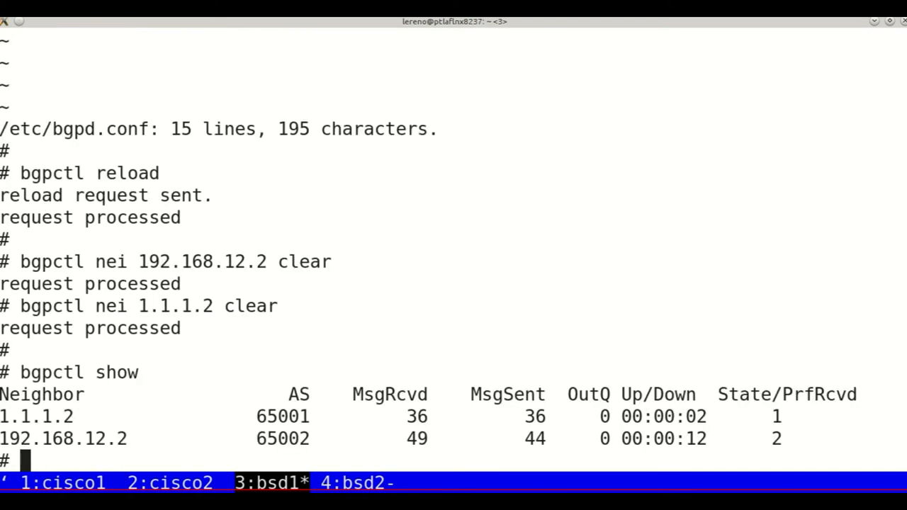
- Show bsd1's RIB and highlight the 2.2.2.0/24 route selected via 1.1.1.2
text(bgpctl show r)
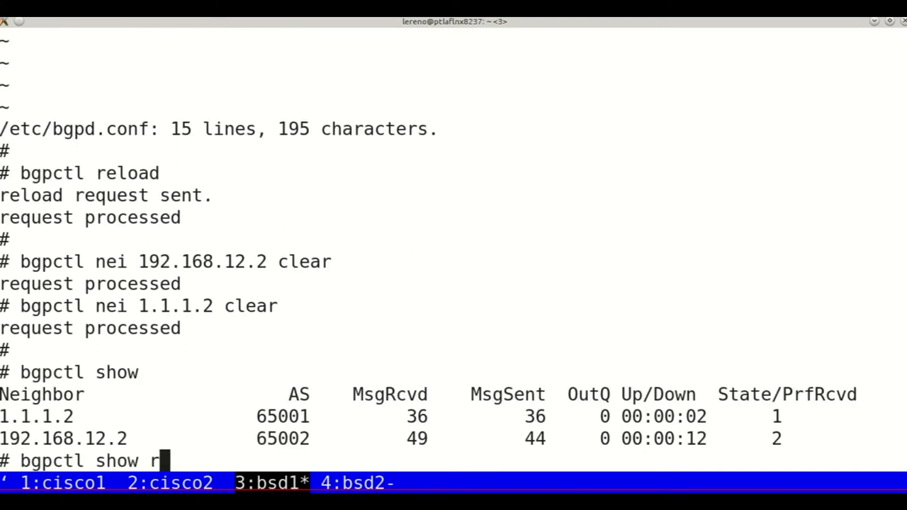
text(ib)
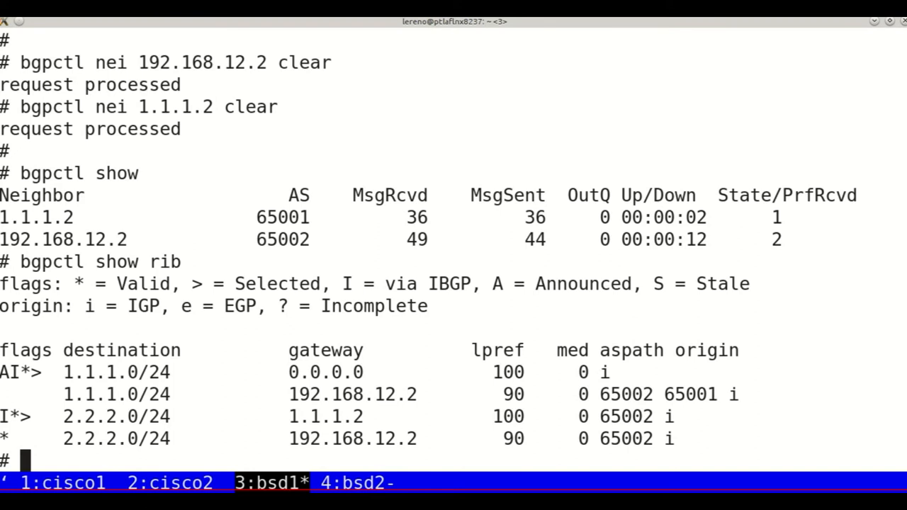
mouse_move(204, 389)
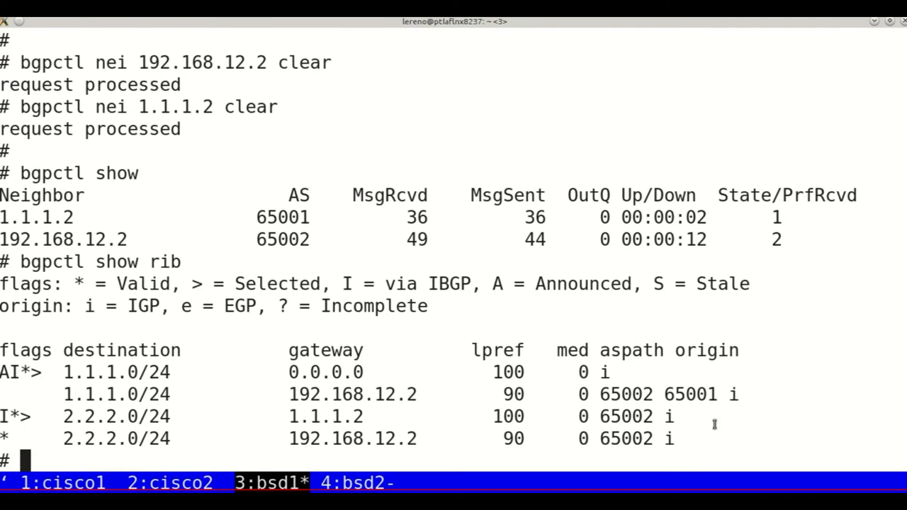
double_click(106, 415)
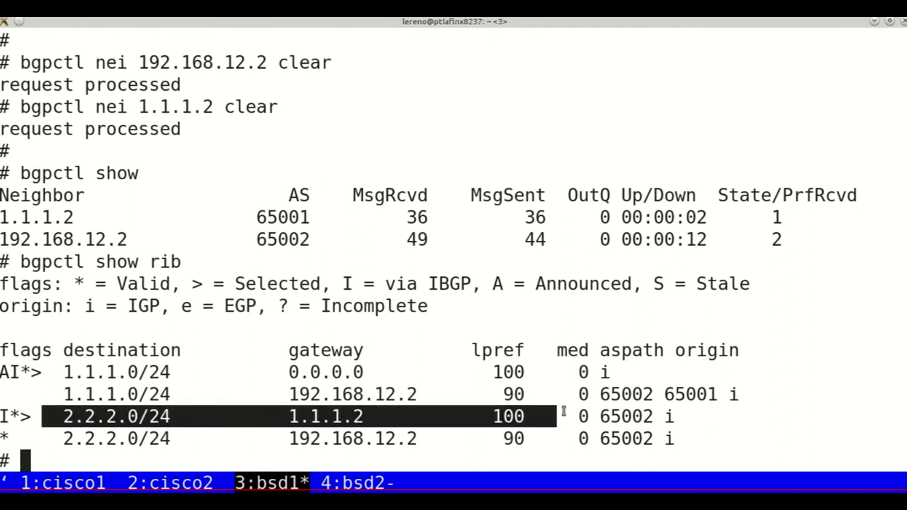
mouse_move(563, 329)
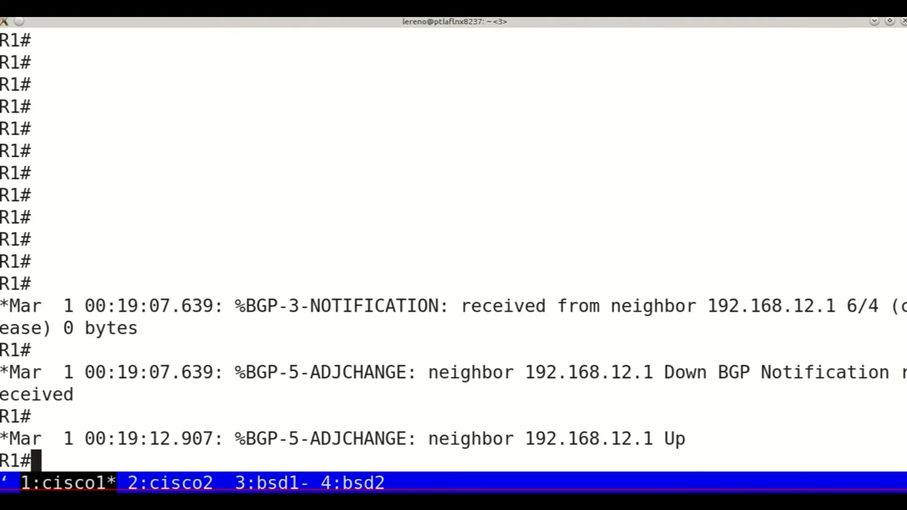
- Run sh ip bgp on R1 to see 1.1.1.0/24 best via next hop 2.2.2.2
text(sh i)
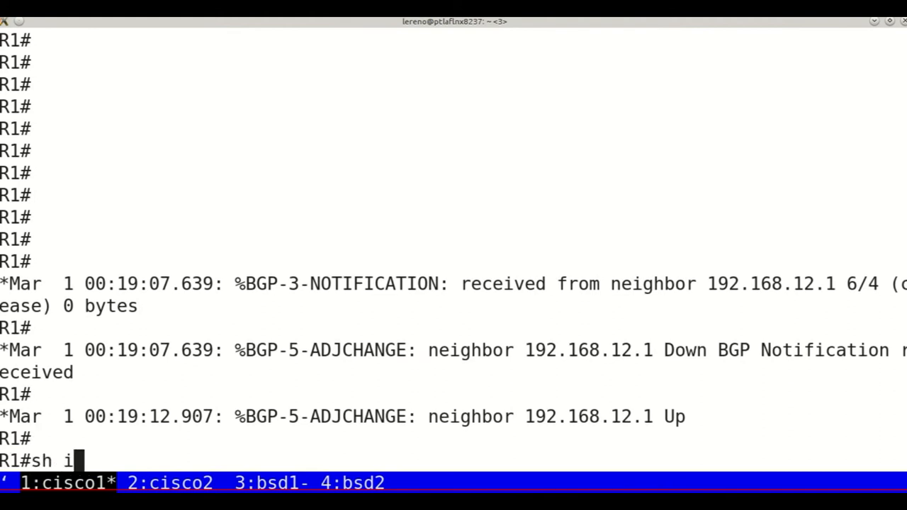
text(p bgp)
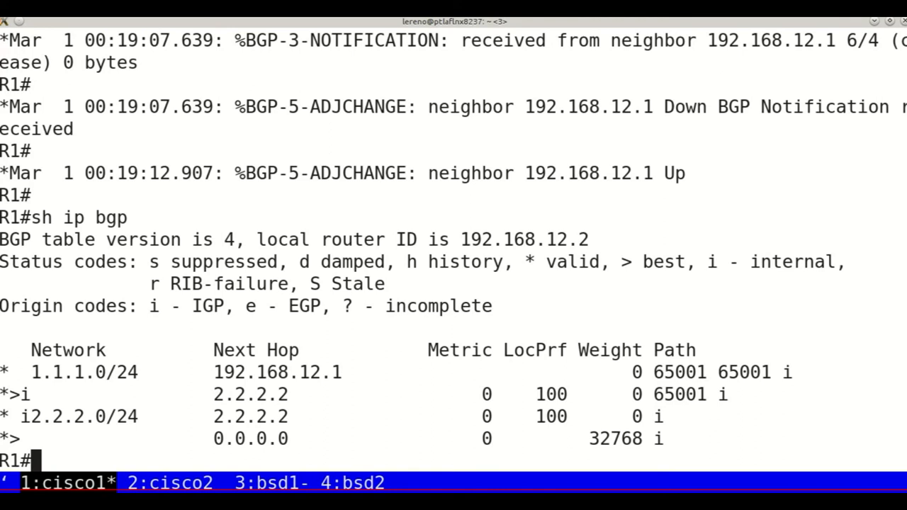
mouse_move(253, 340)
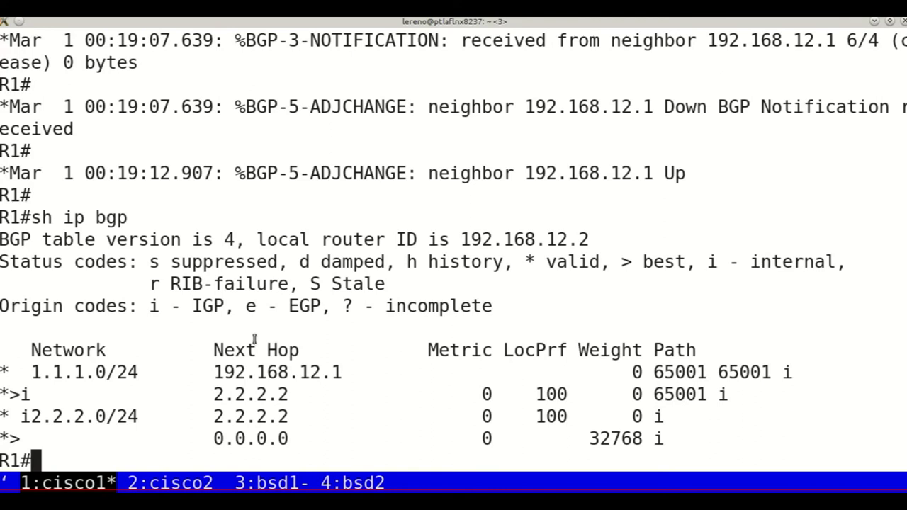
mouse_move(119, 396)
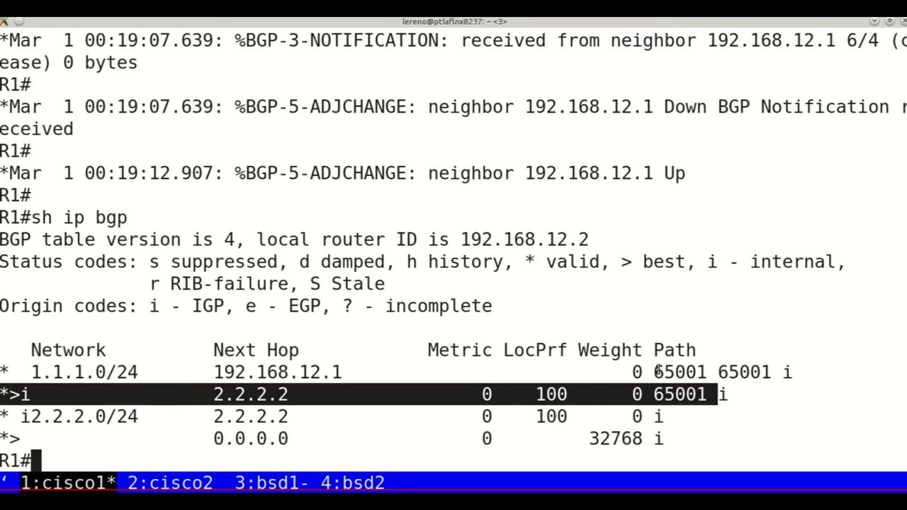
mouse_move(742, 414)
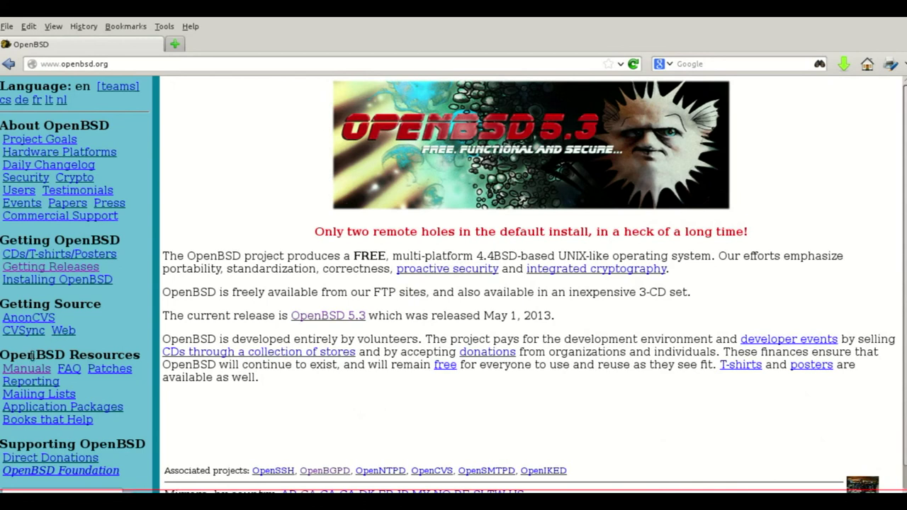
- Open OpenBSD Manuals and submit a man page search for bgpd.conf
click(26, 368)
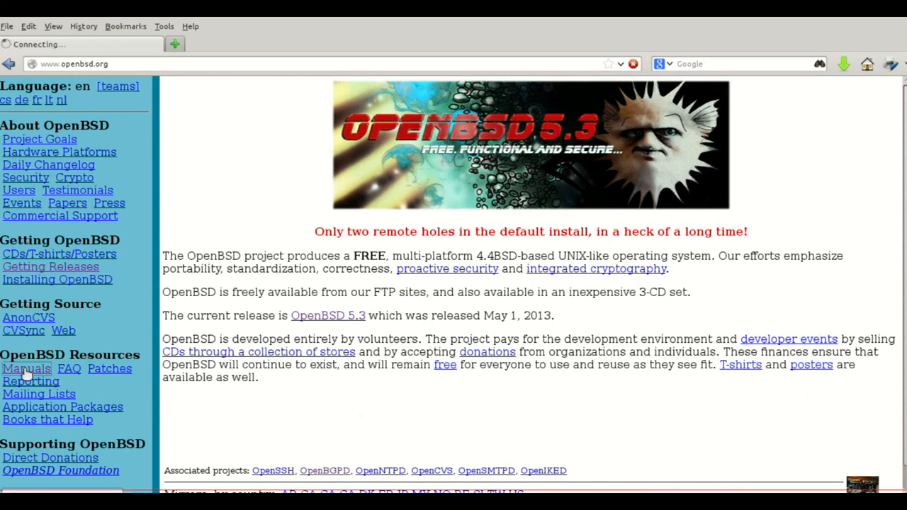
click(26, 369)
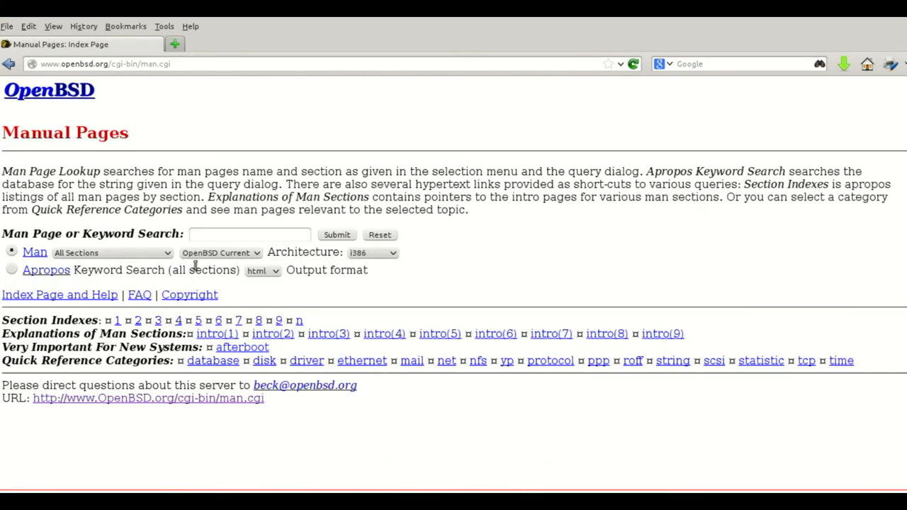
text(b)
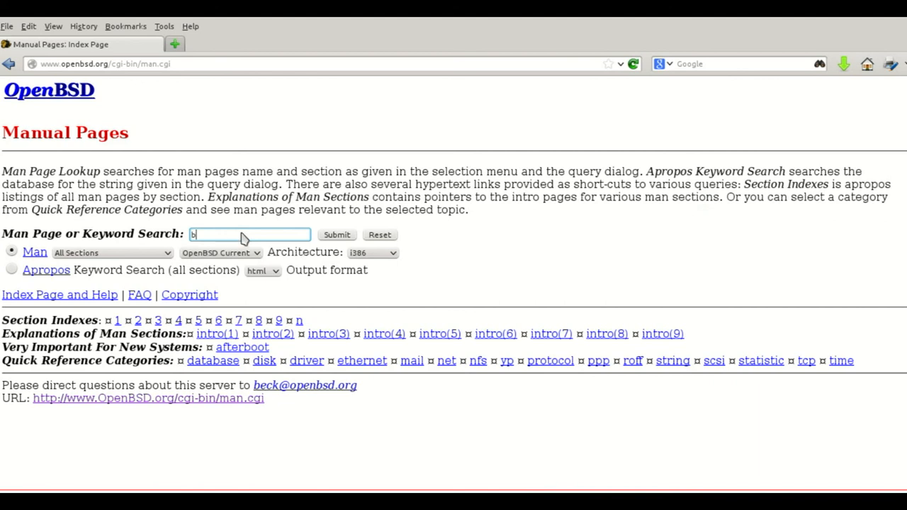
text(gpd.c)
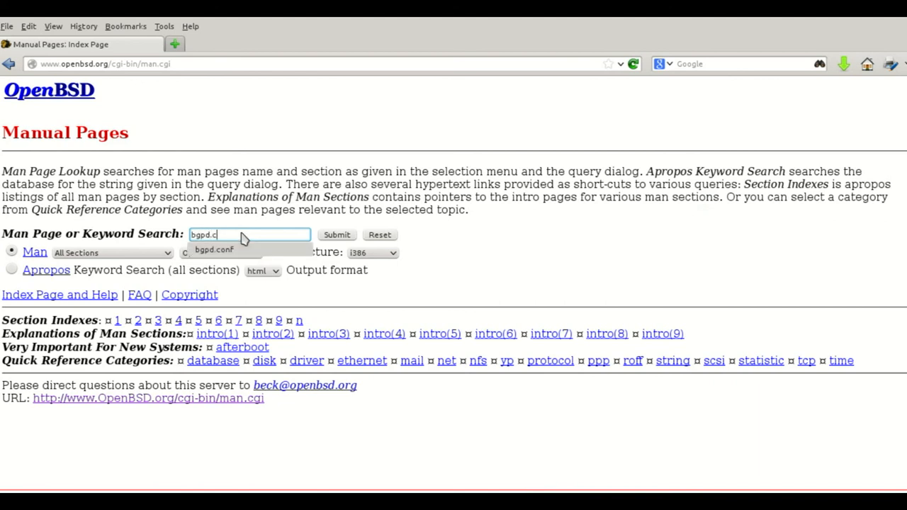
click(214, 250)
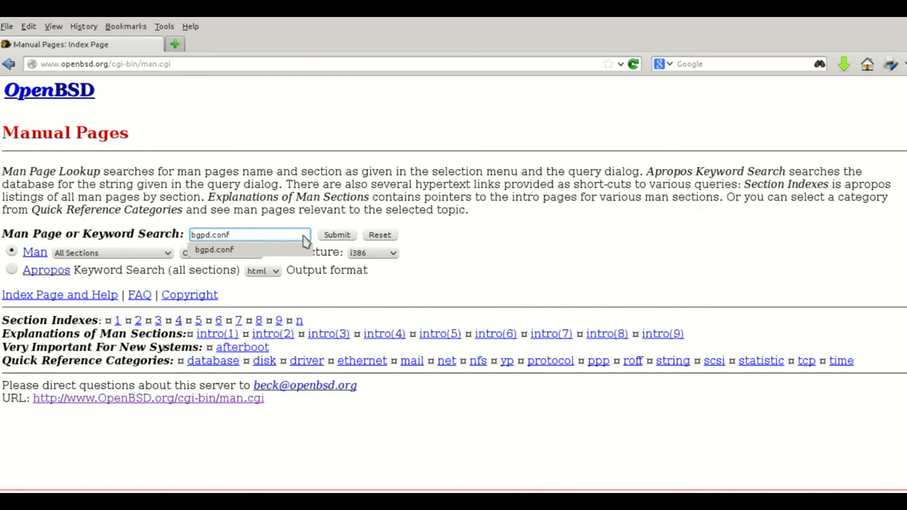
click(336, 234)
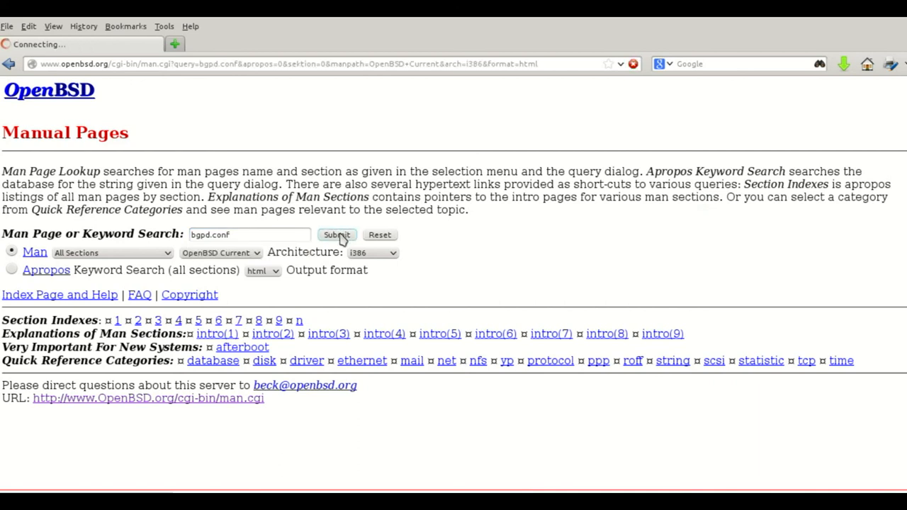
- Scroll through the bgpd.conf man page down to the filter rule parameters
click(336, 235)
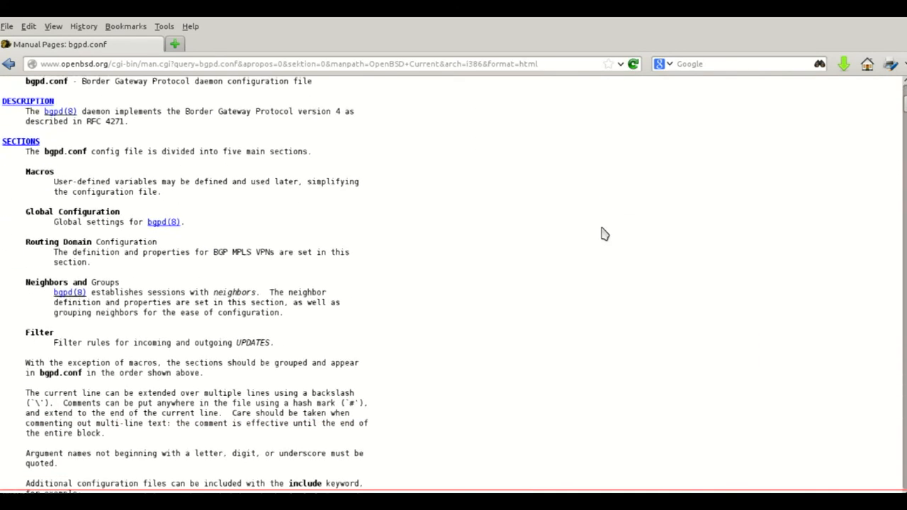
scroll(down, 3)
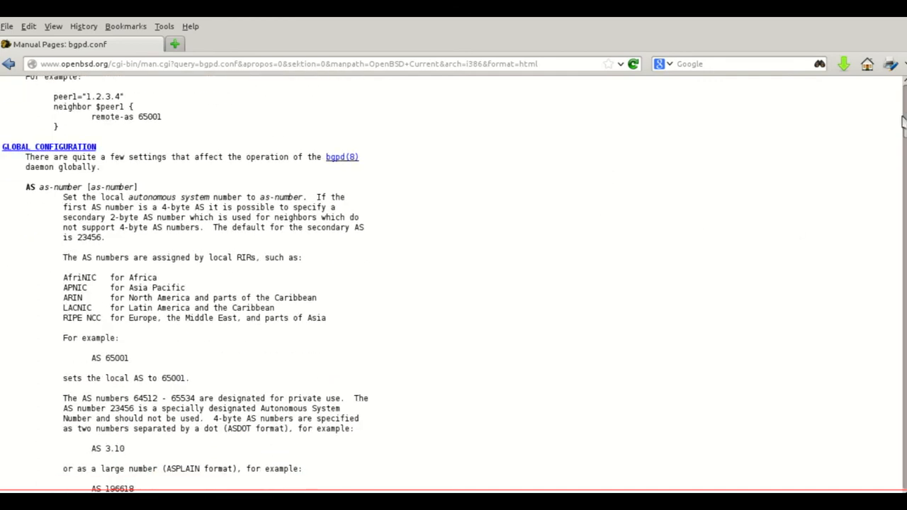
scroll(down, 3)
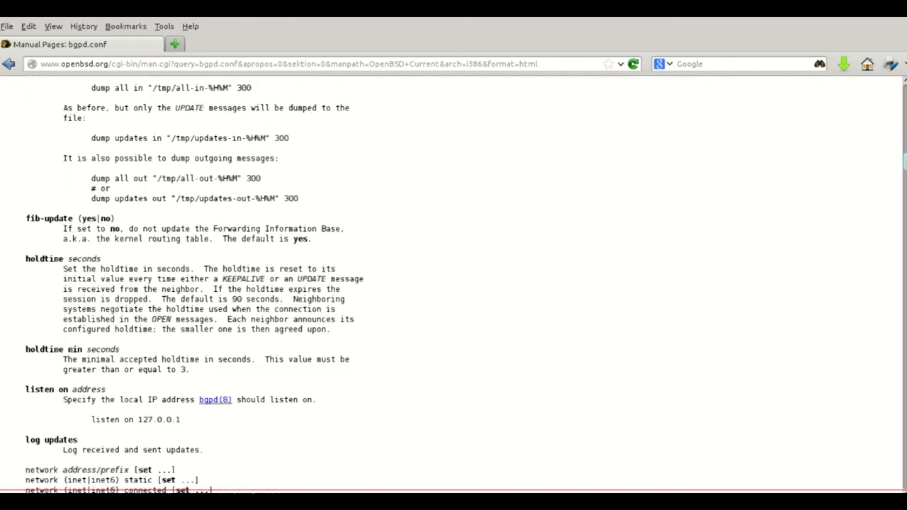
scroll(down, 3)
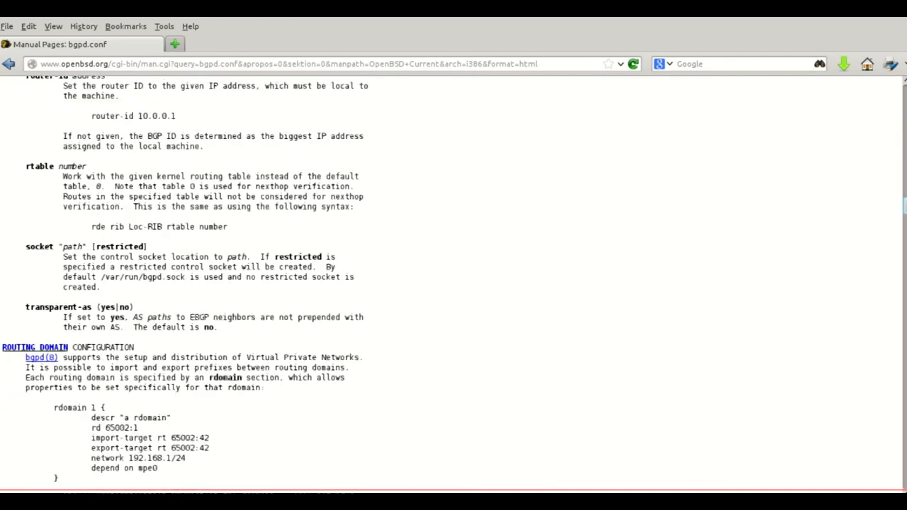
scroll(down, 3)
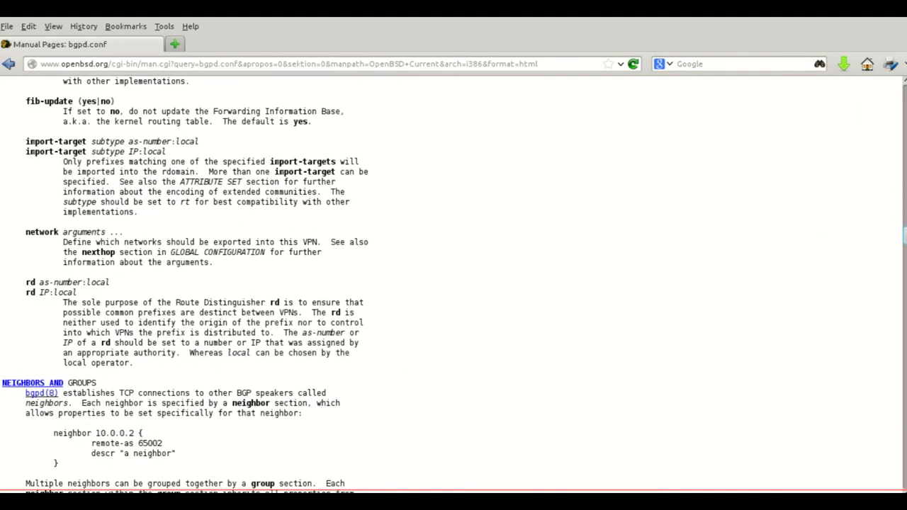
scroll(down, 3)
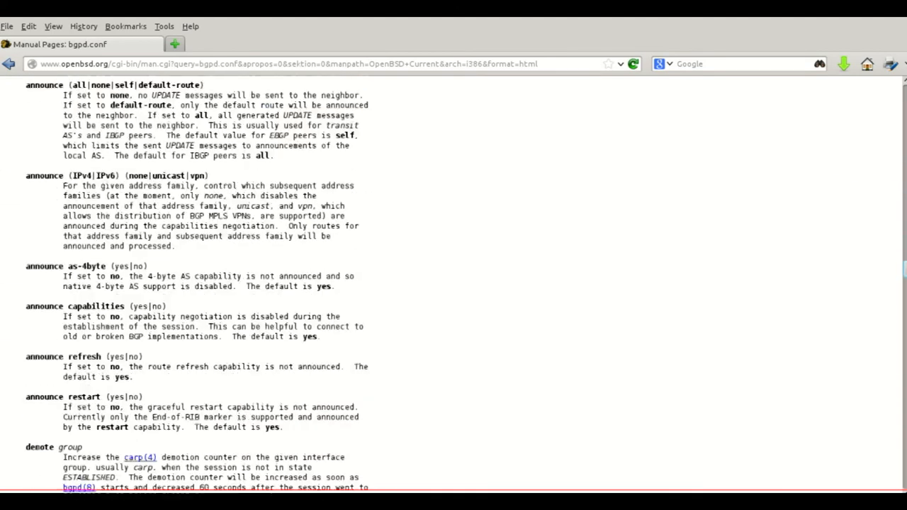
scroll(down, 3)
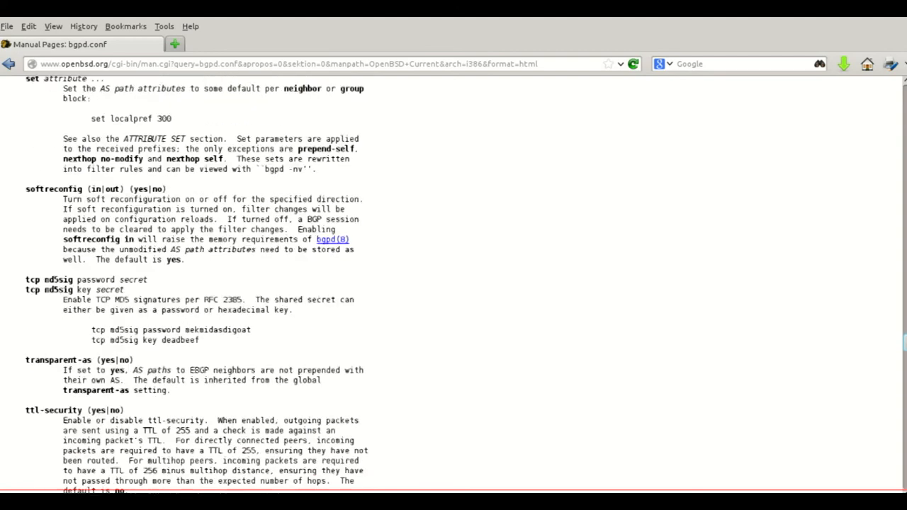
scroll(down, 3)
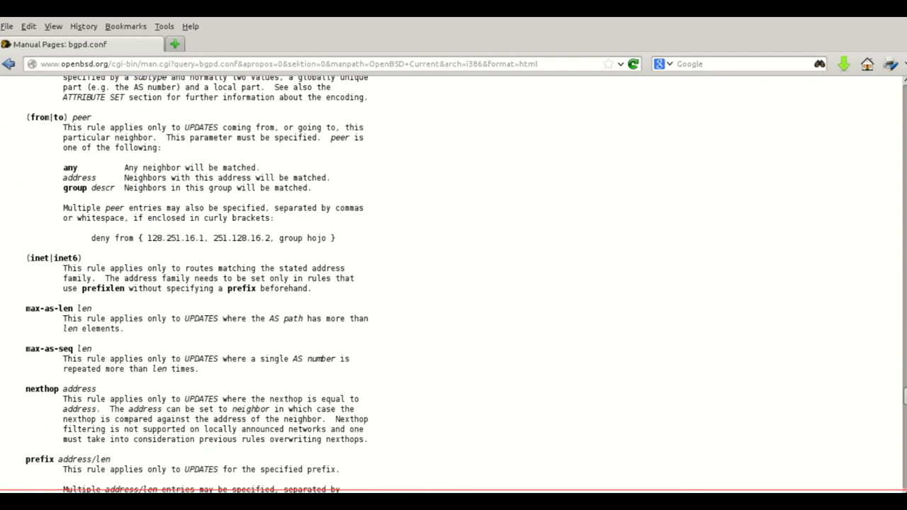
mouse_move(637, 415)
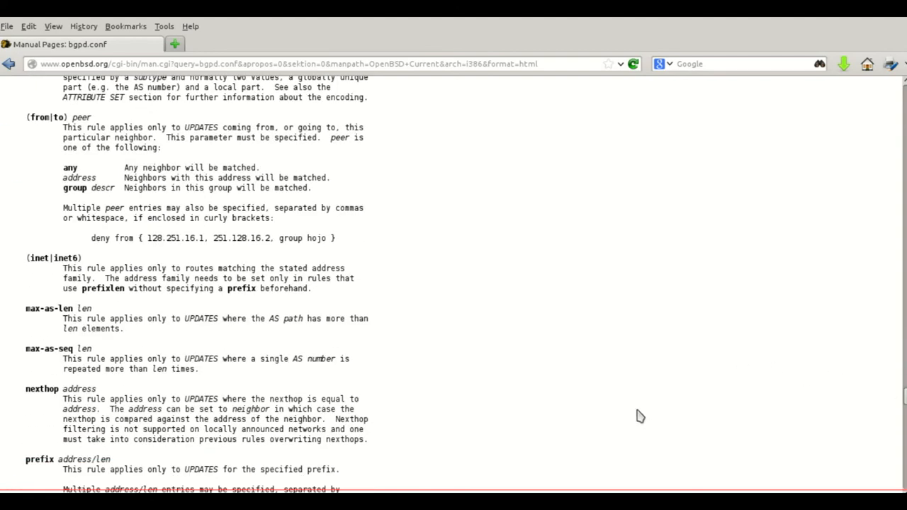
scroll(down, 3)
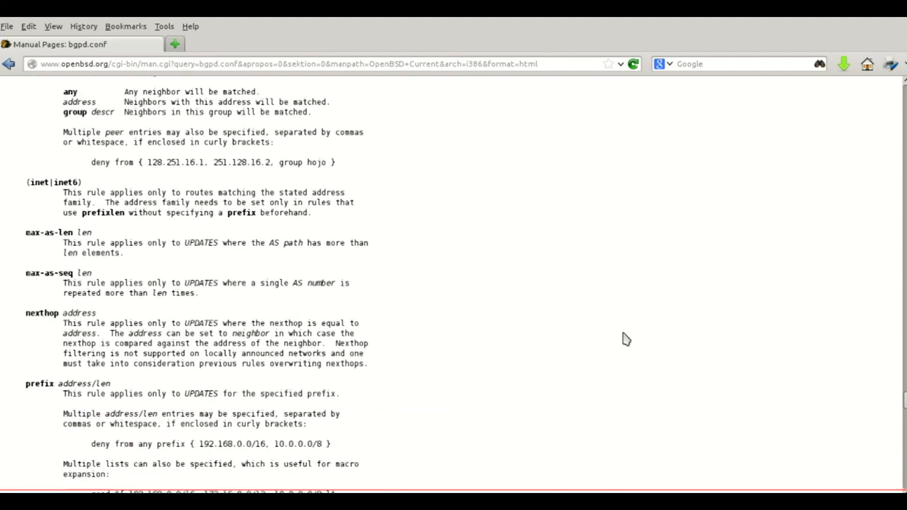